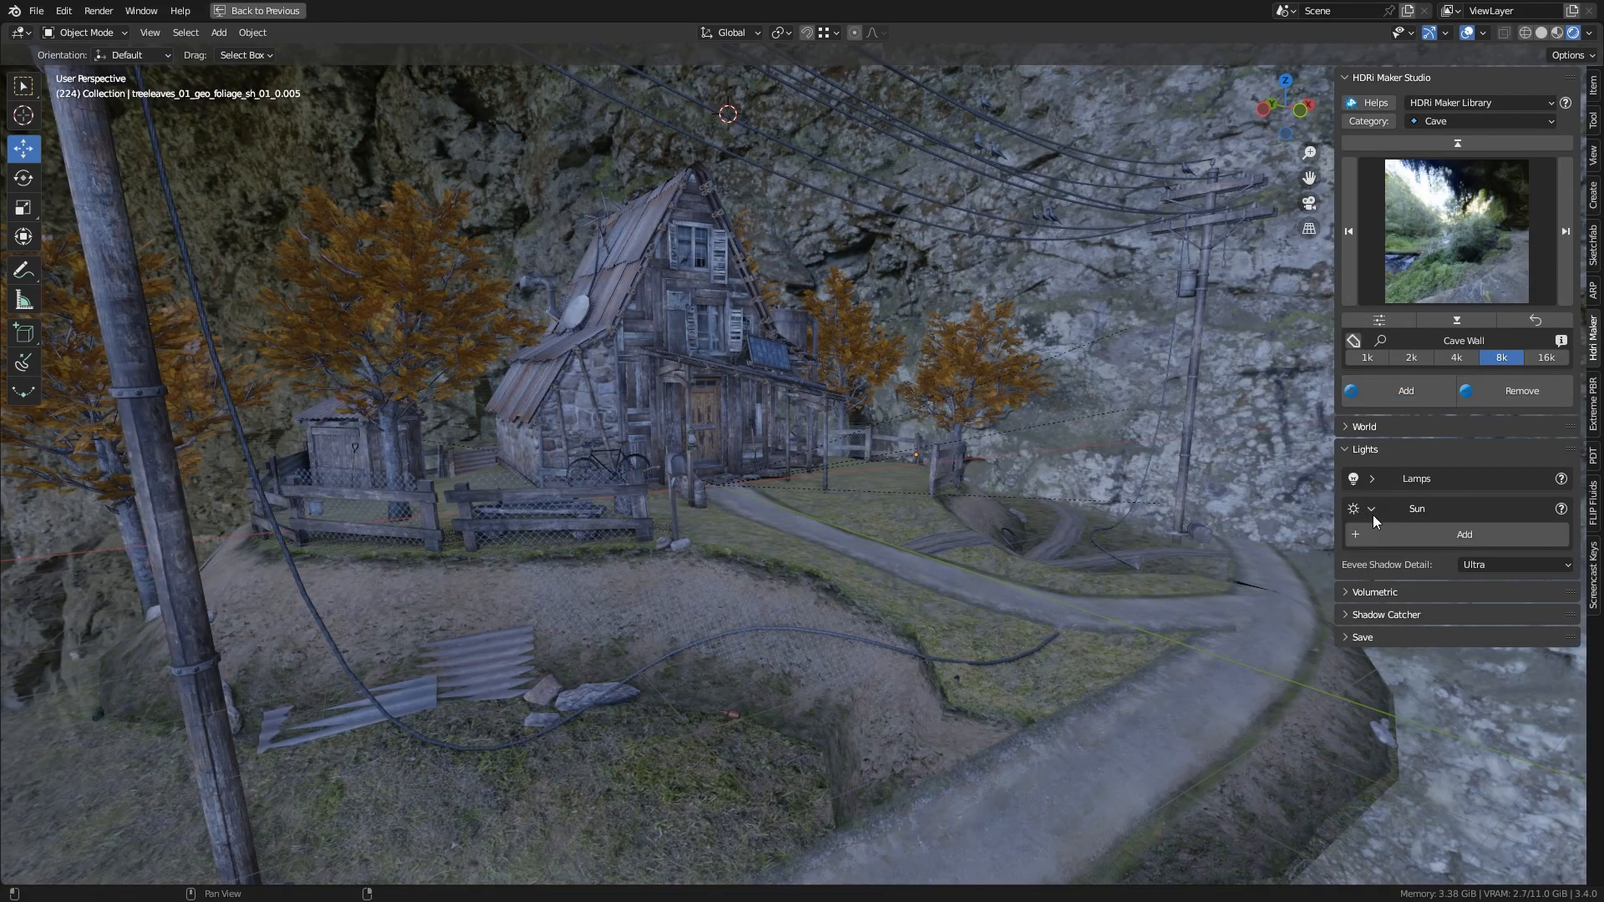
Step: Expand the World panel to show the Cave Wall 08K background settings
click(1373, 507)
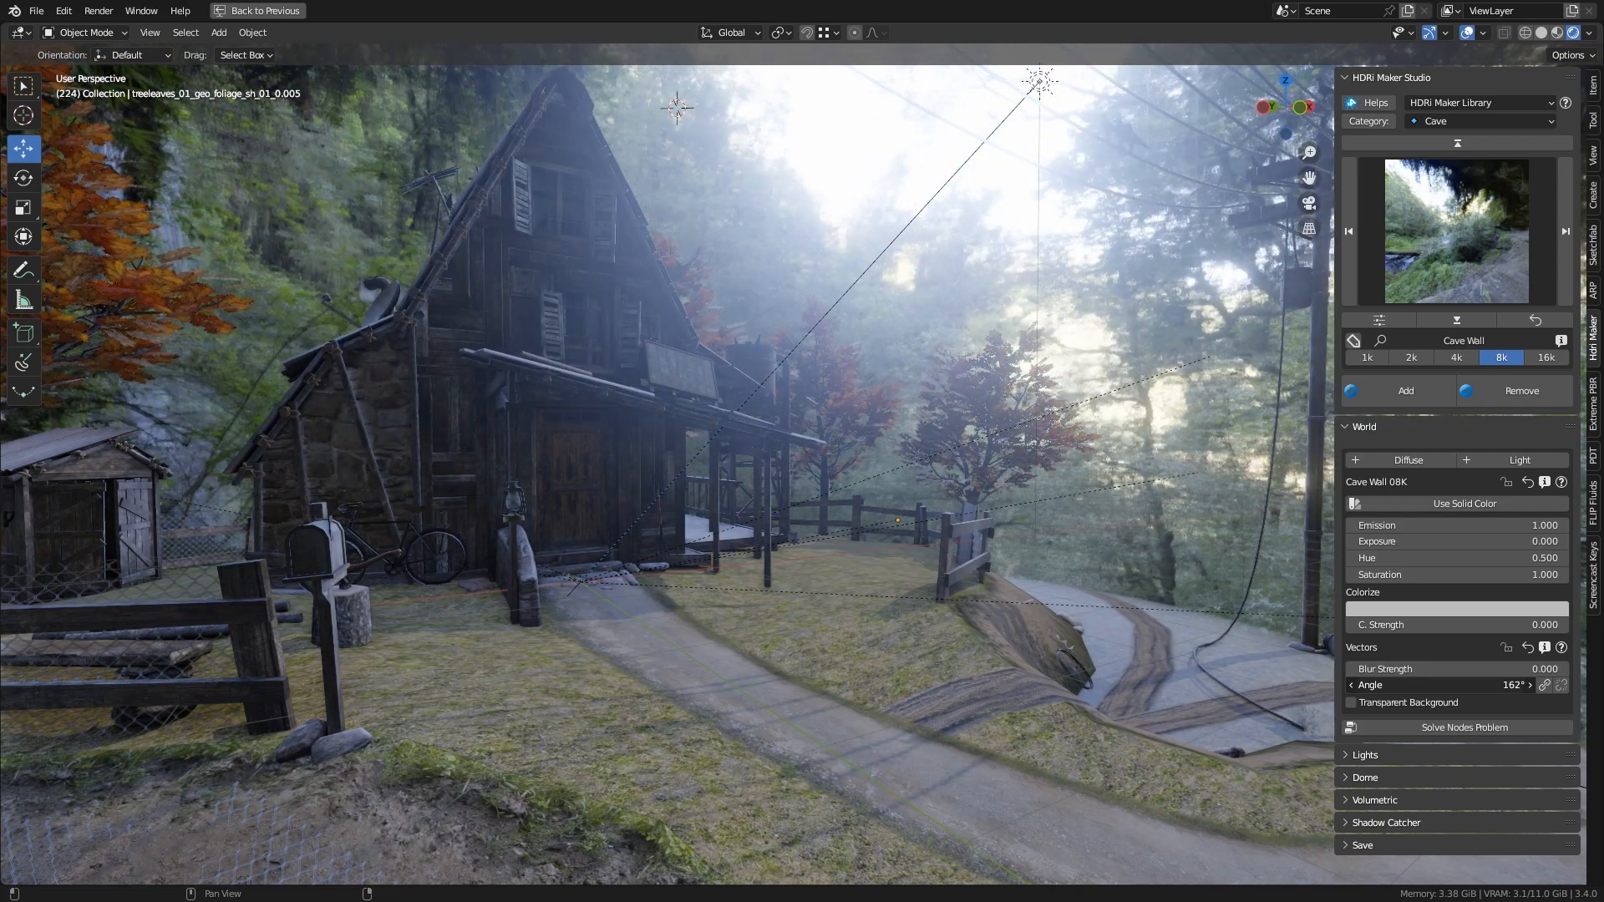
Step: Rotate the background angle to 163° and collapse the Lights panel
click(1363, 755)
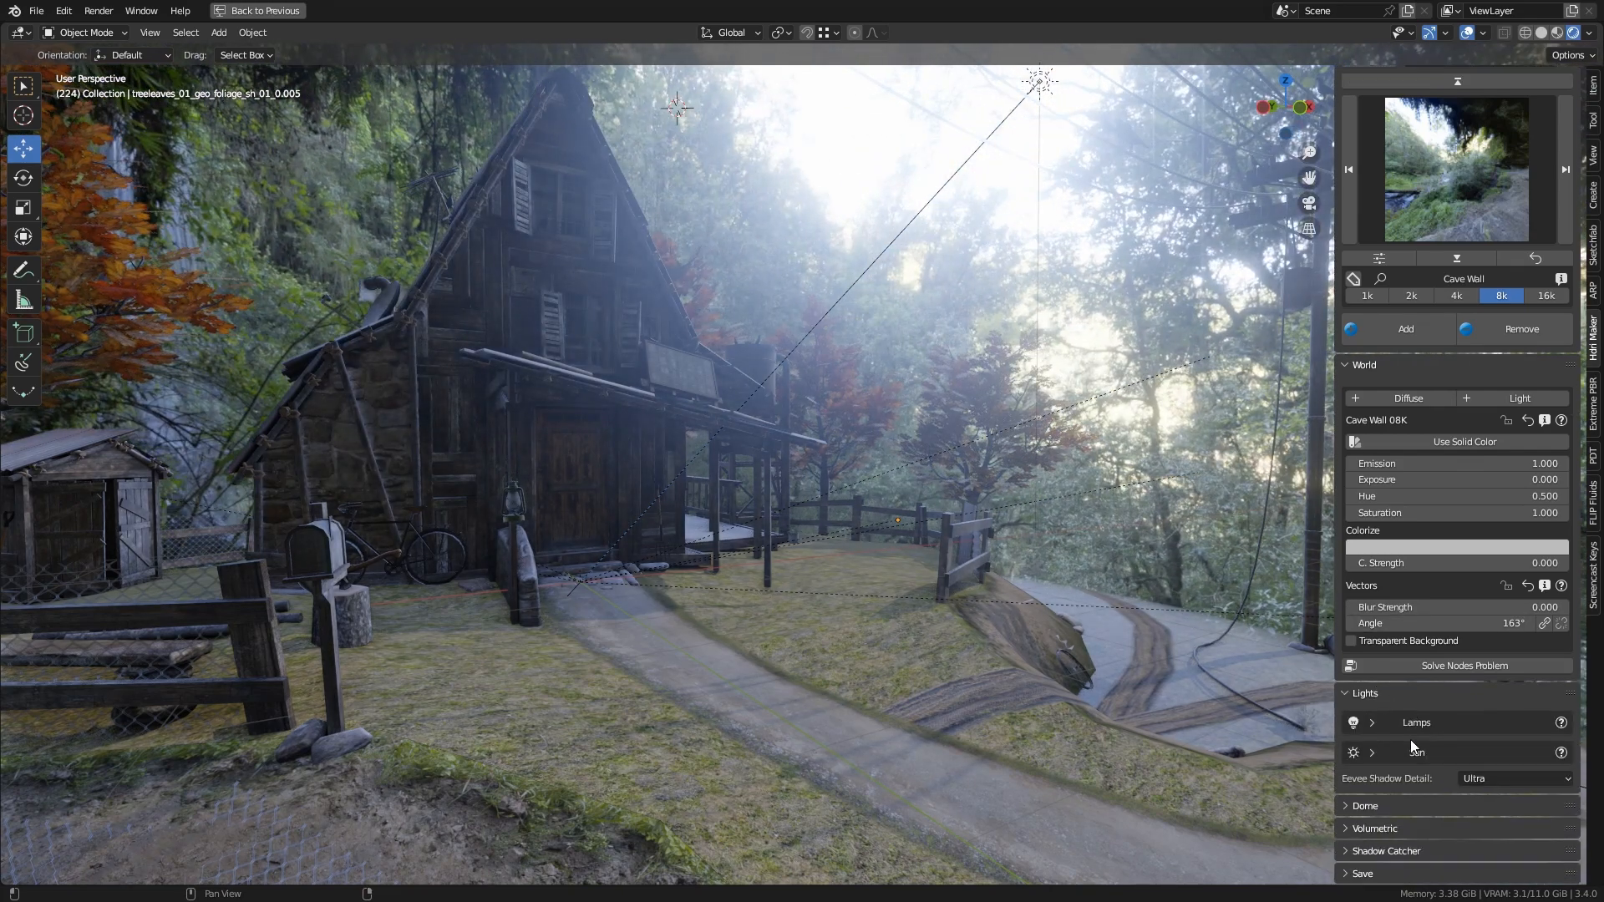
click(1372, 752)
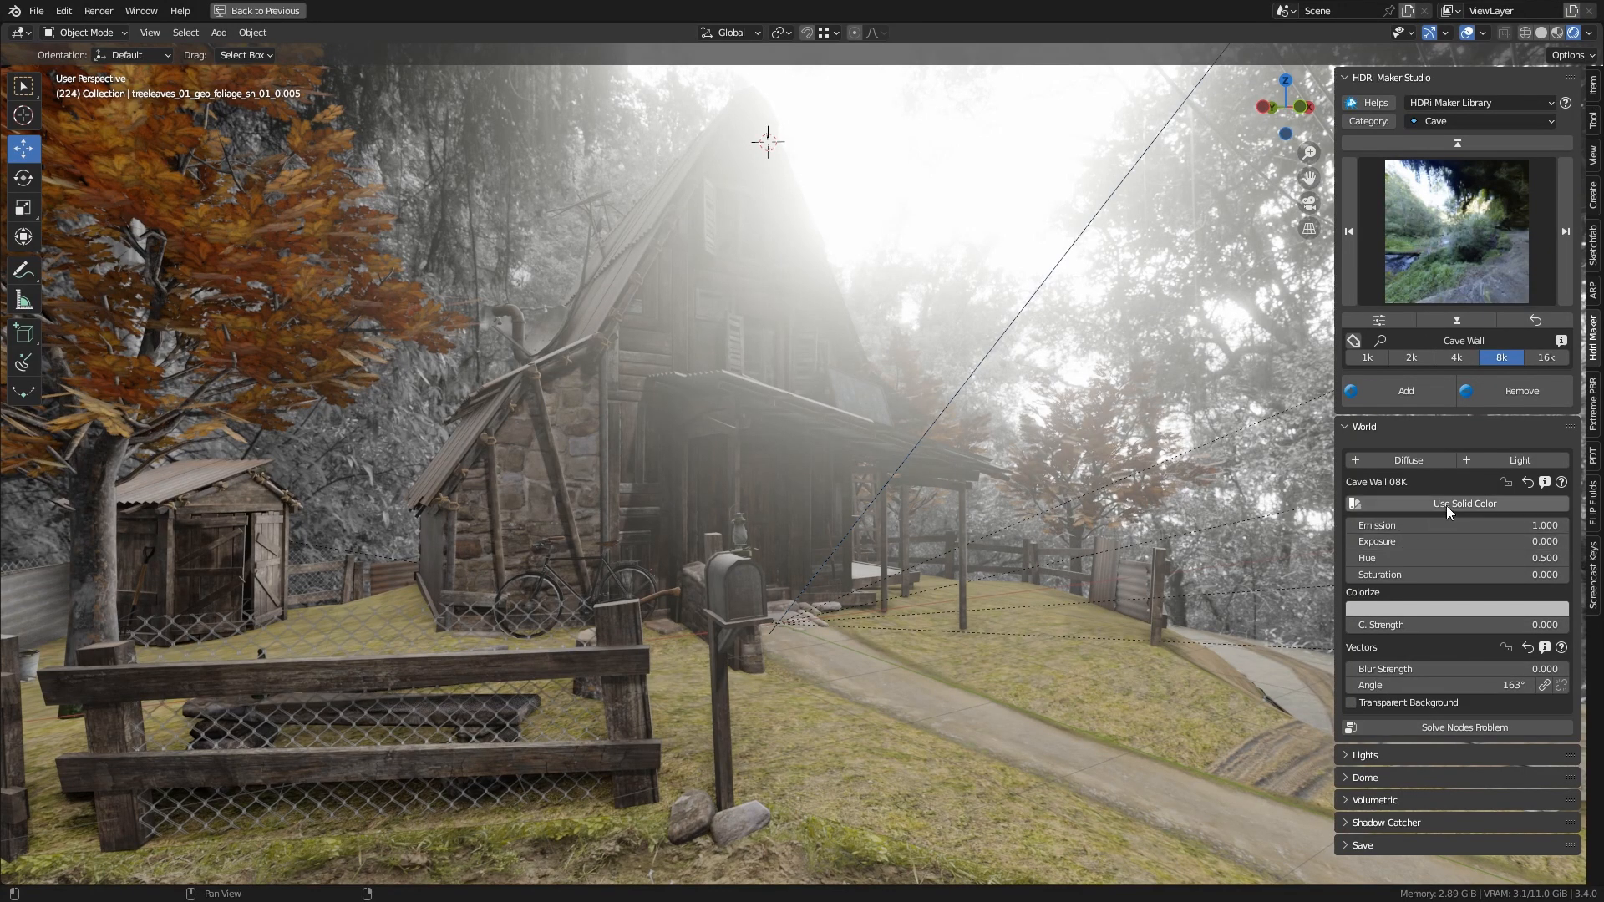
Step: Apply Mossy Forest with 0.051 blur, collapse World and bring up the Trees-around gallery
click(1463, 503)
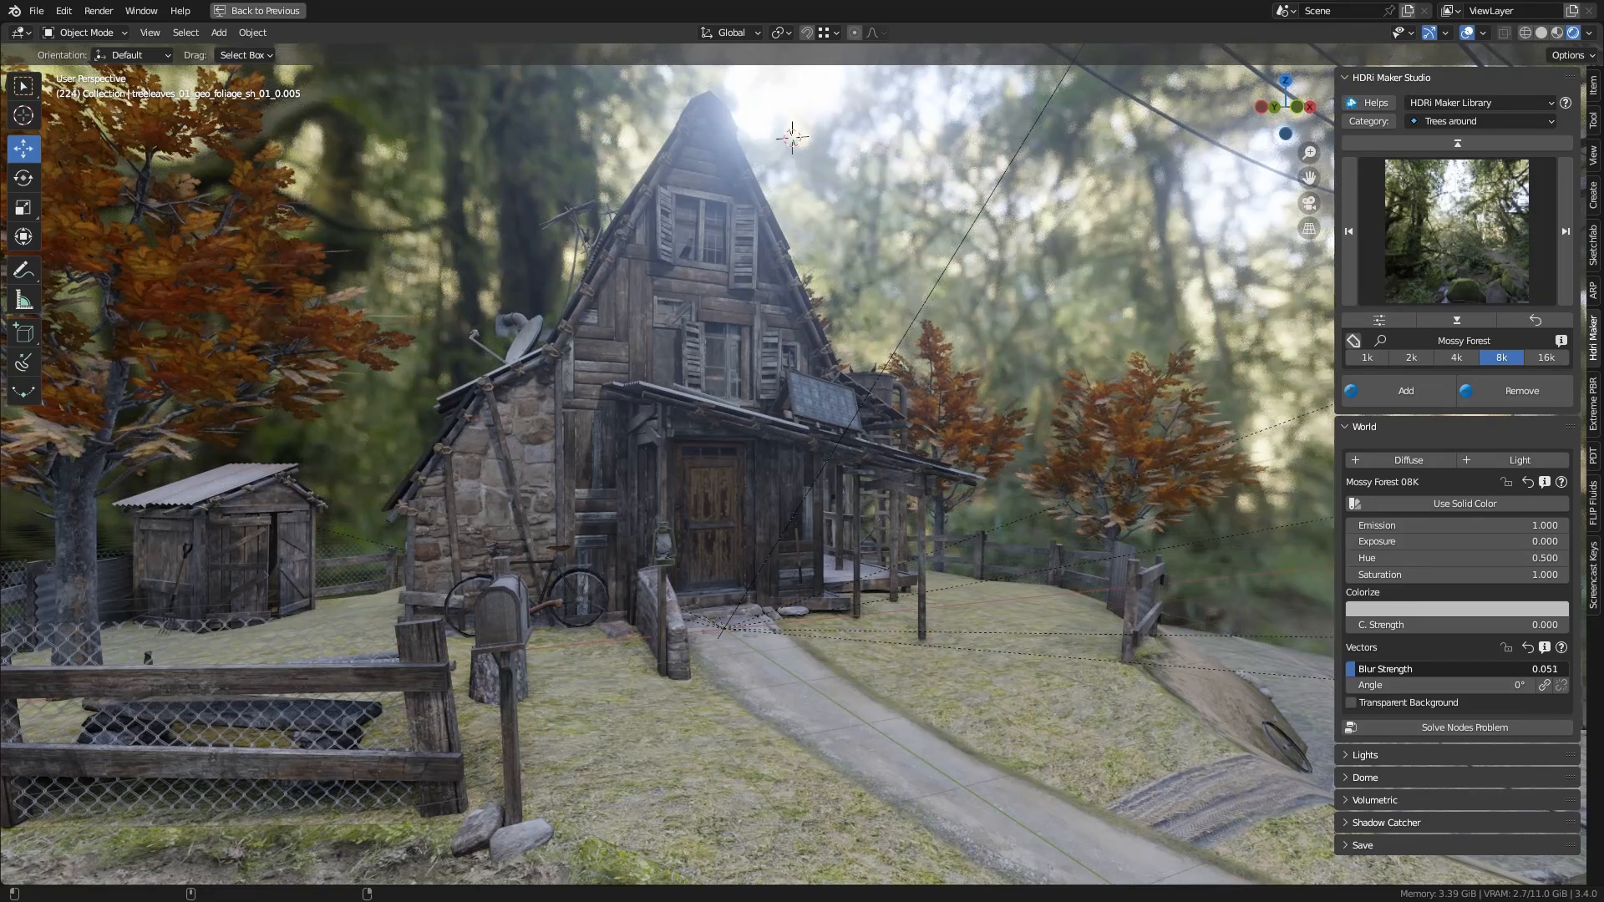
click(1363, 426)
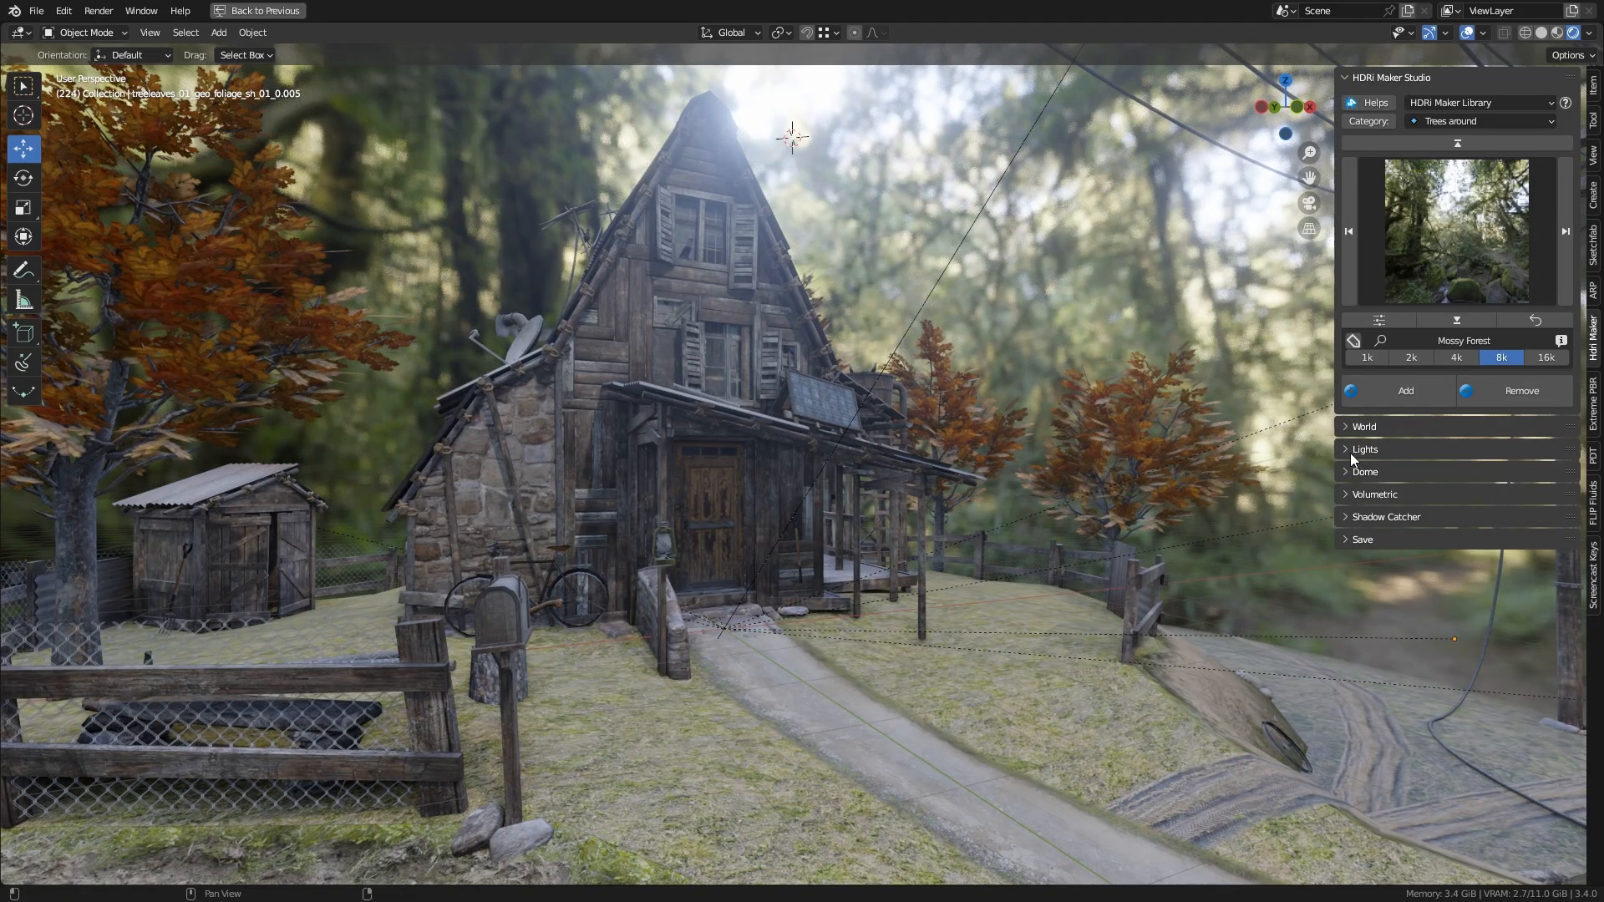
click(1365, 448)
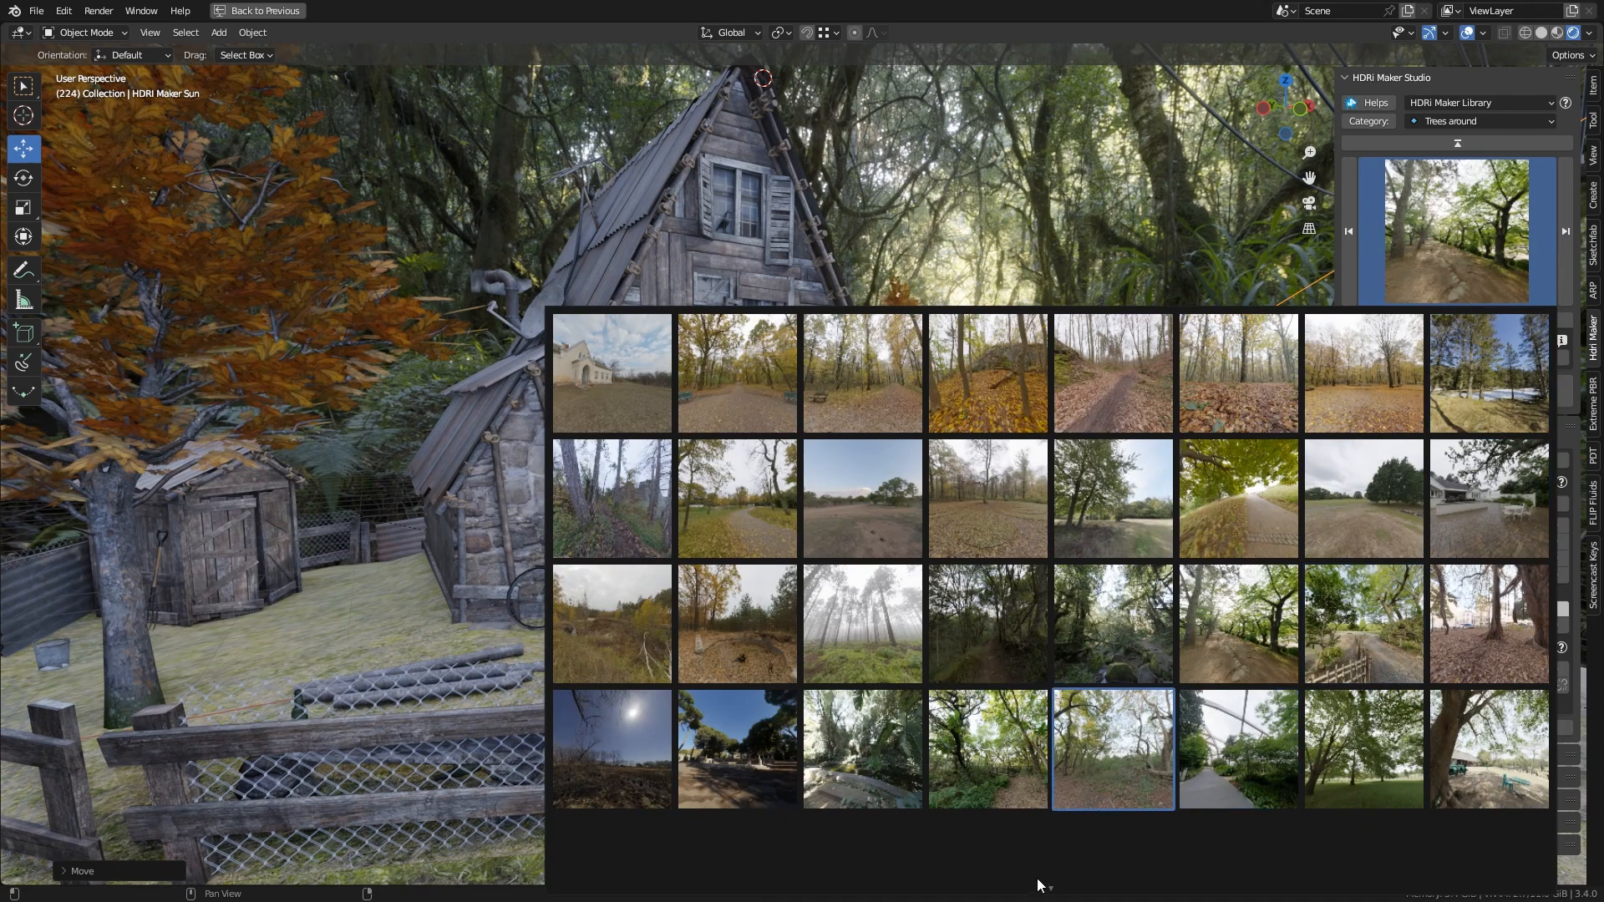
Step: Switch category to Water river view and add Blue Grotto as the world background
scroll(down, 3)
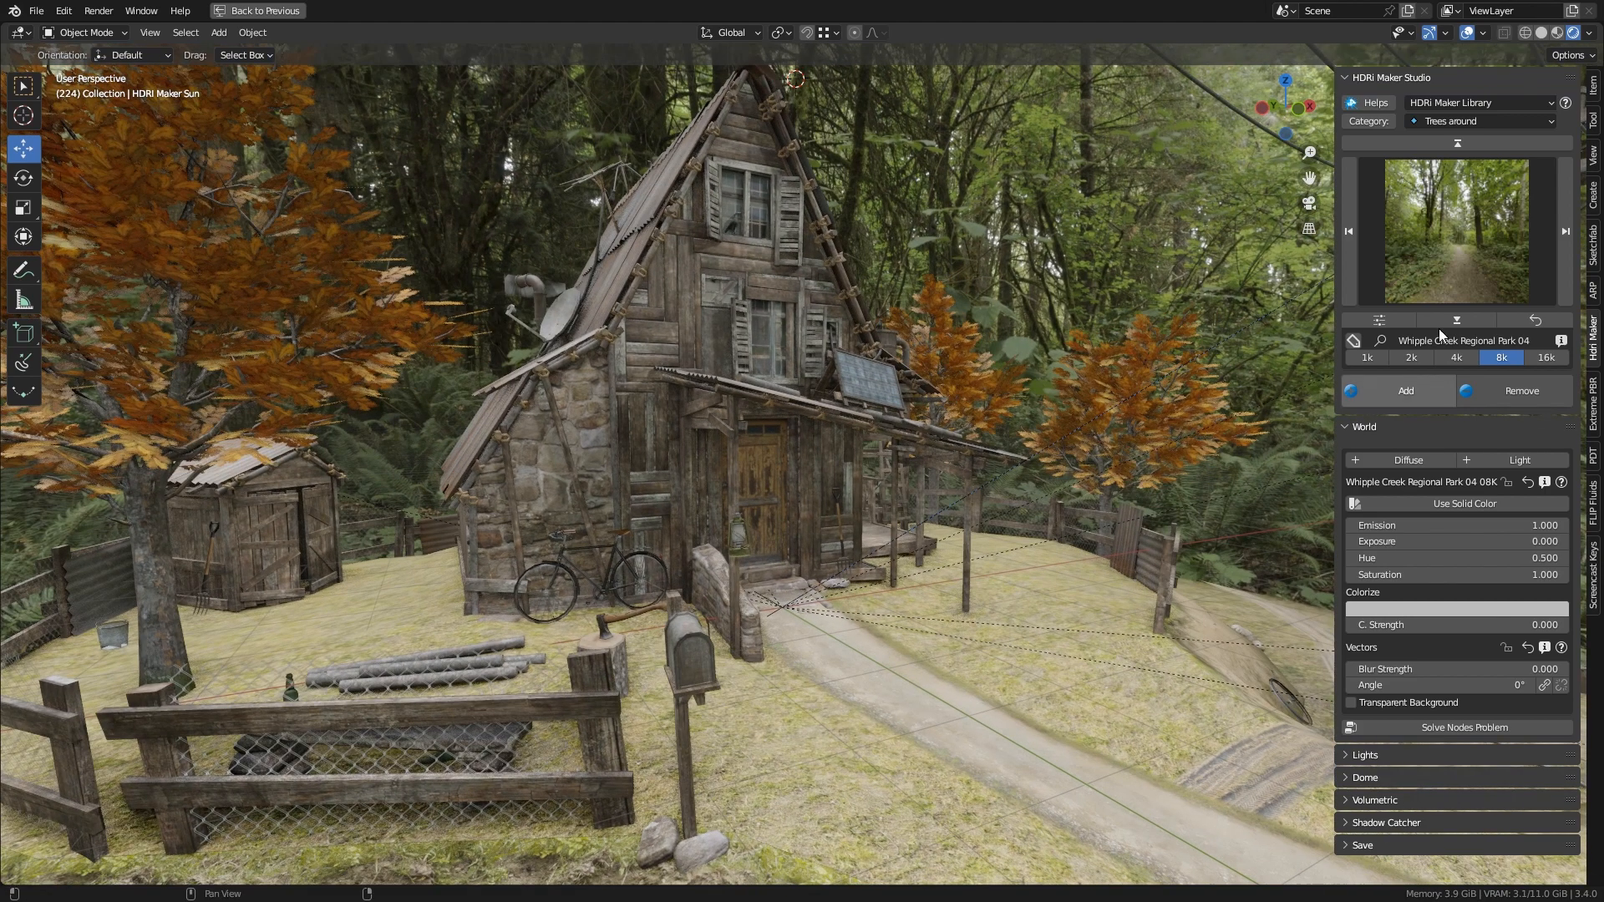
click(1478, 120)
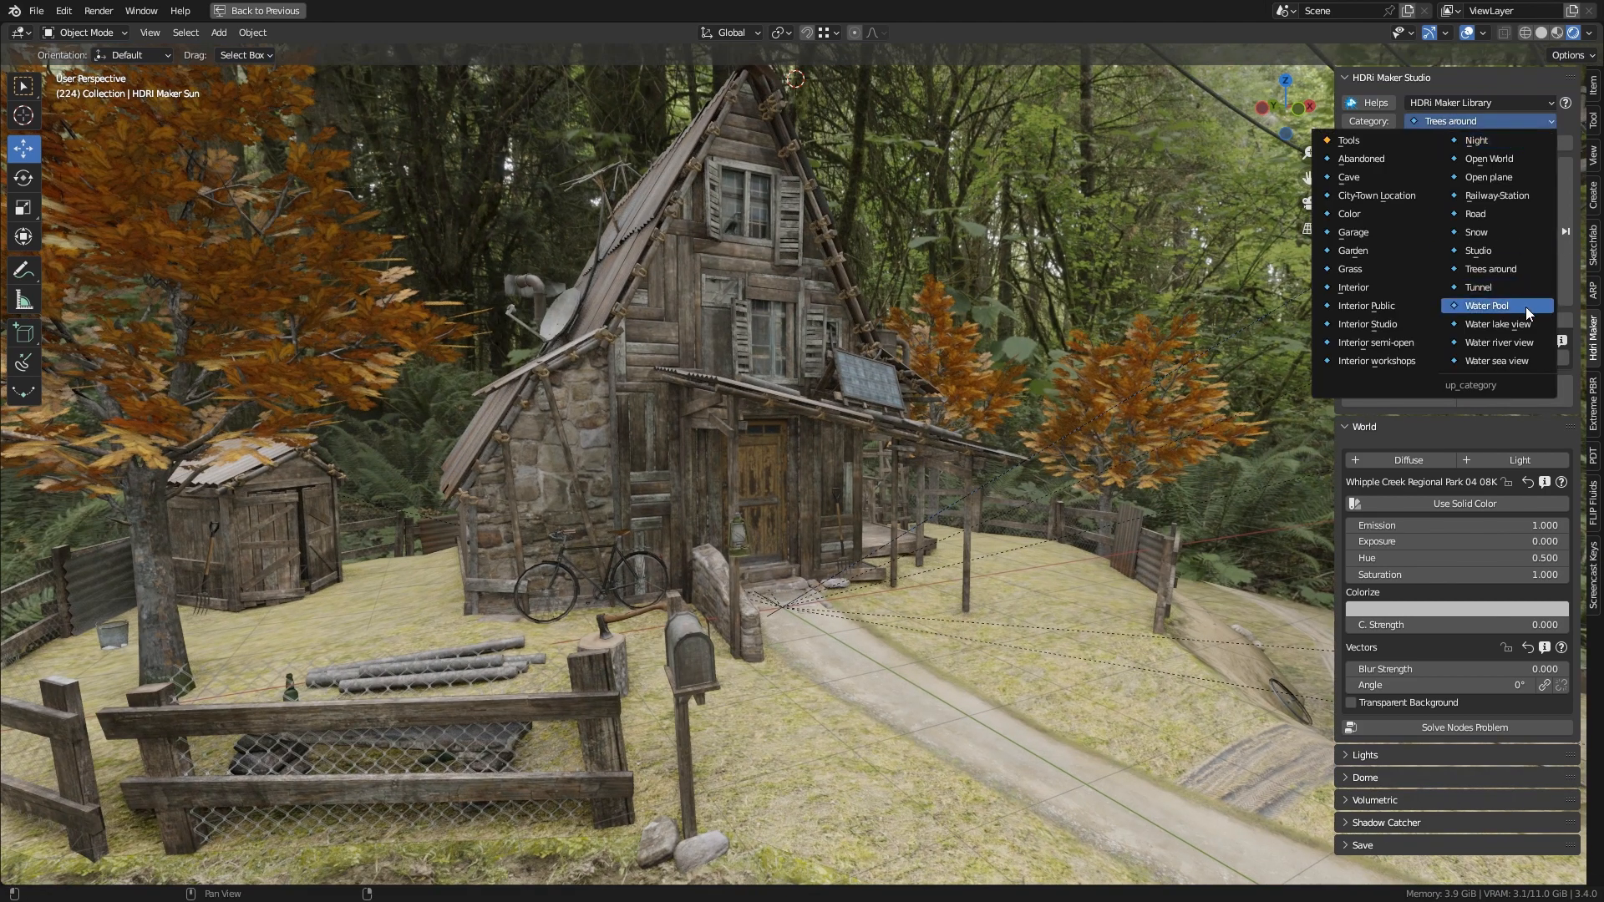
click(1499, 341)
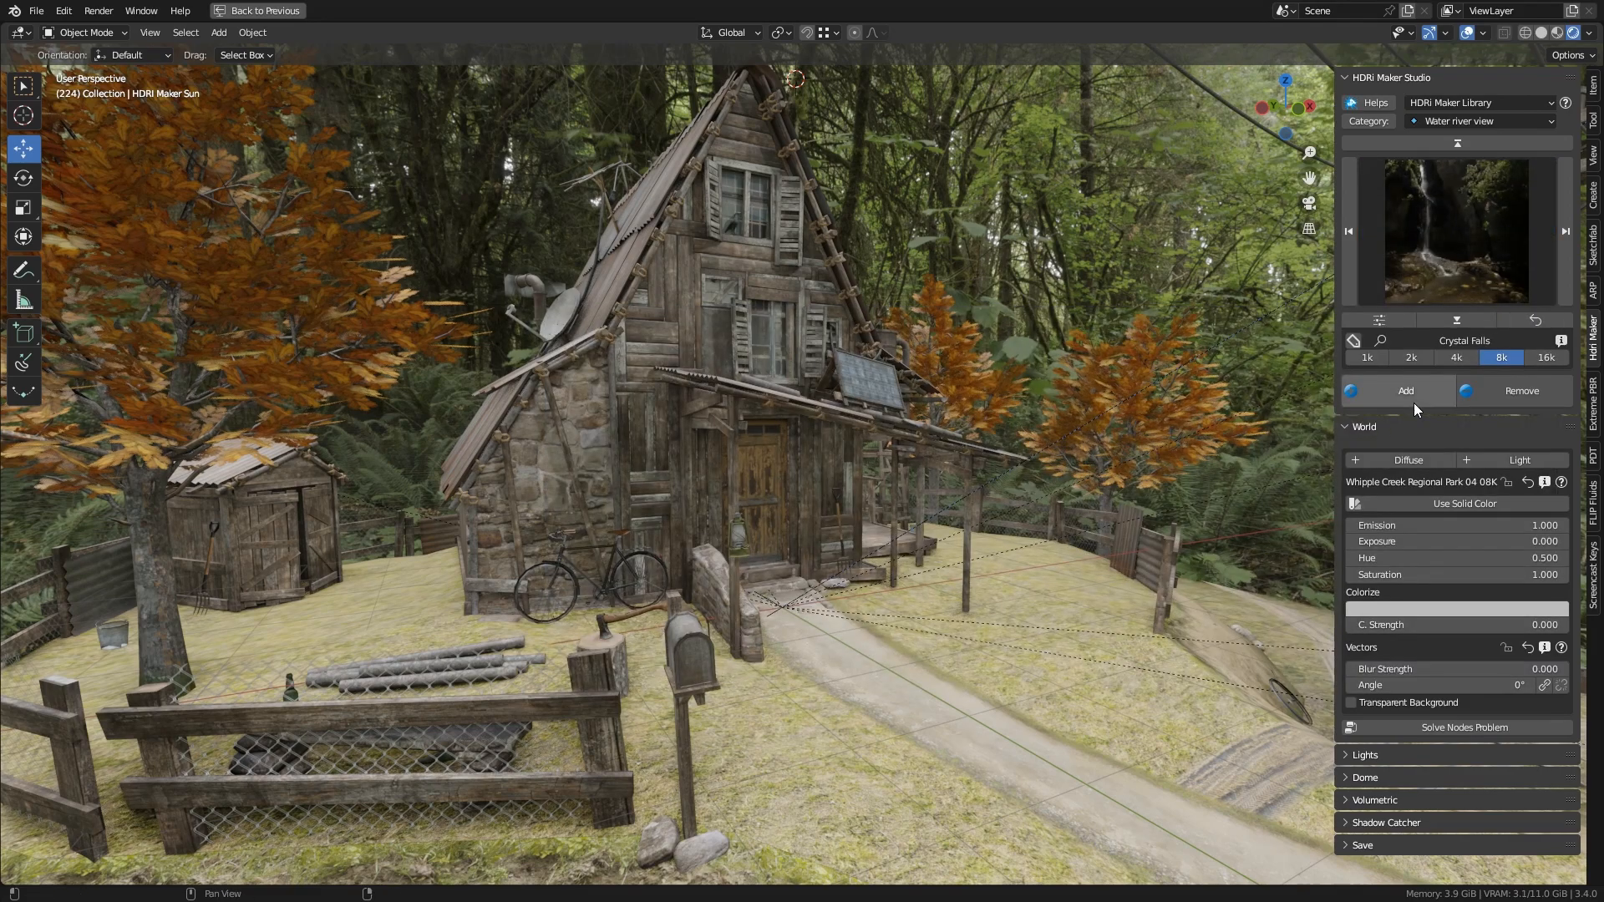
click(1564, 230)
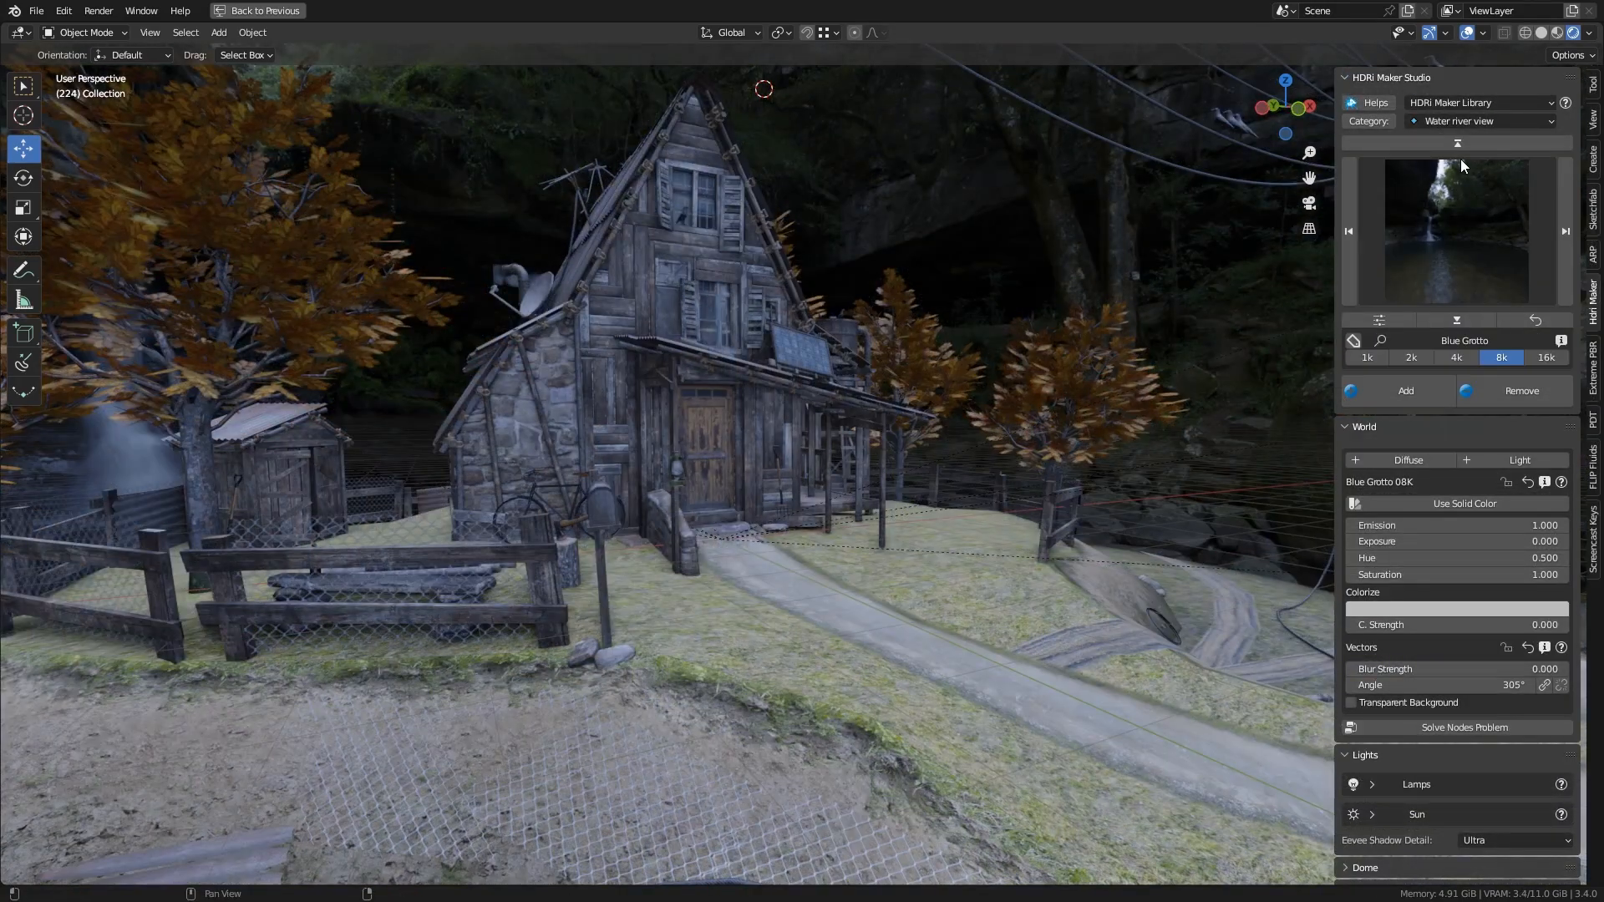
Step: Split into diffuse/light backgrounds, give the diffuse side a solid dark blue, then browse colour presets
click(1482, 120)
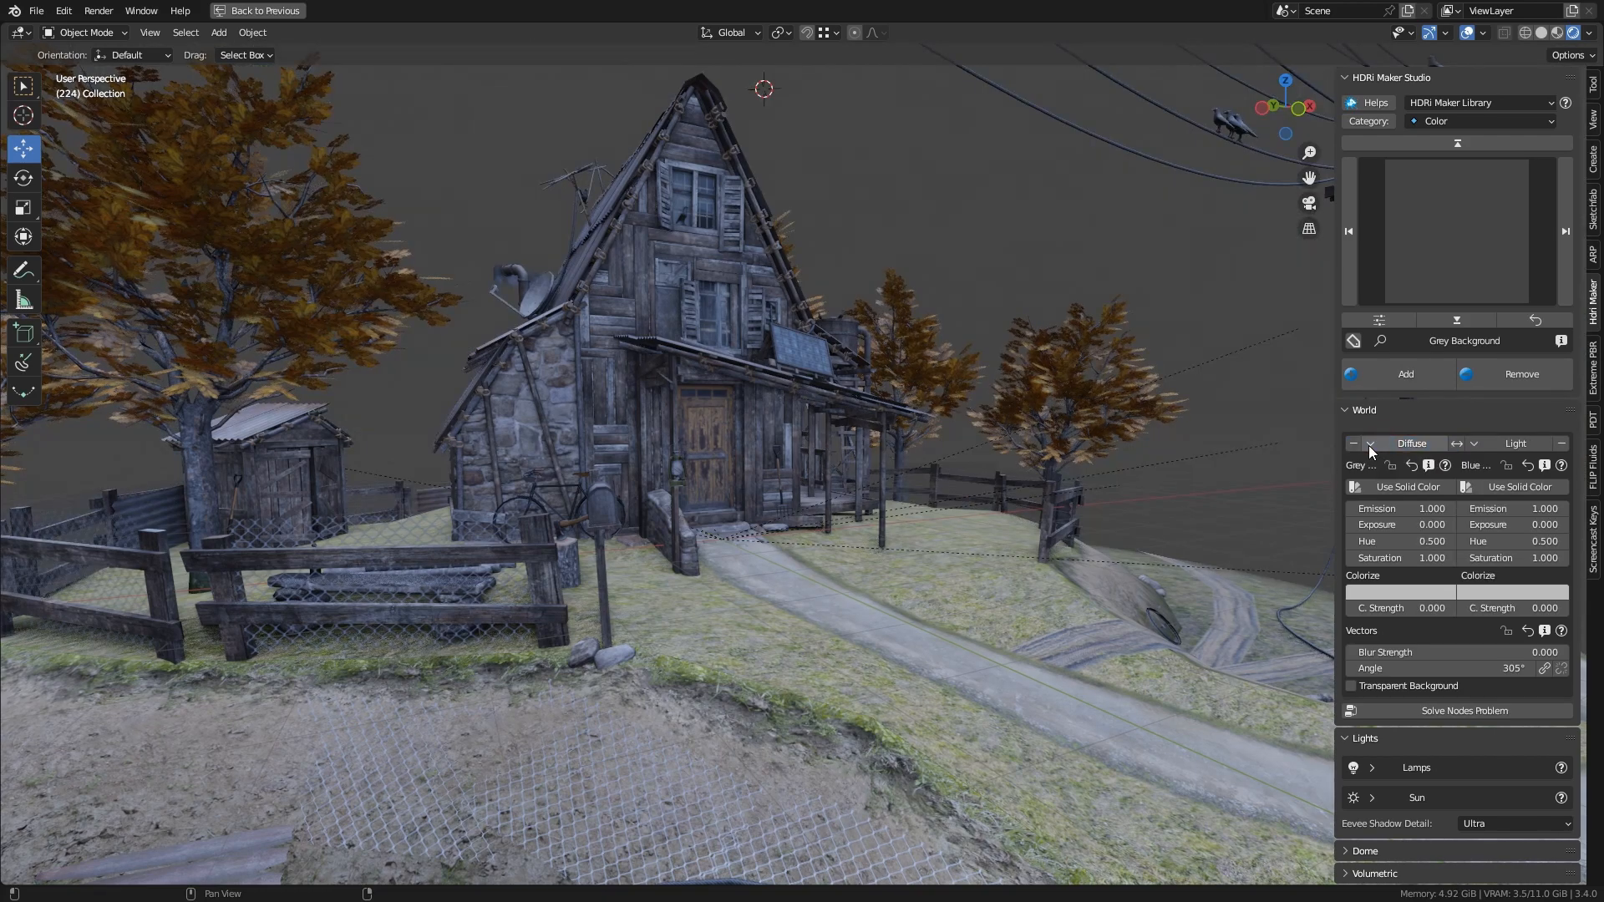
click(1406, 486)
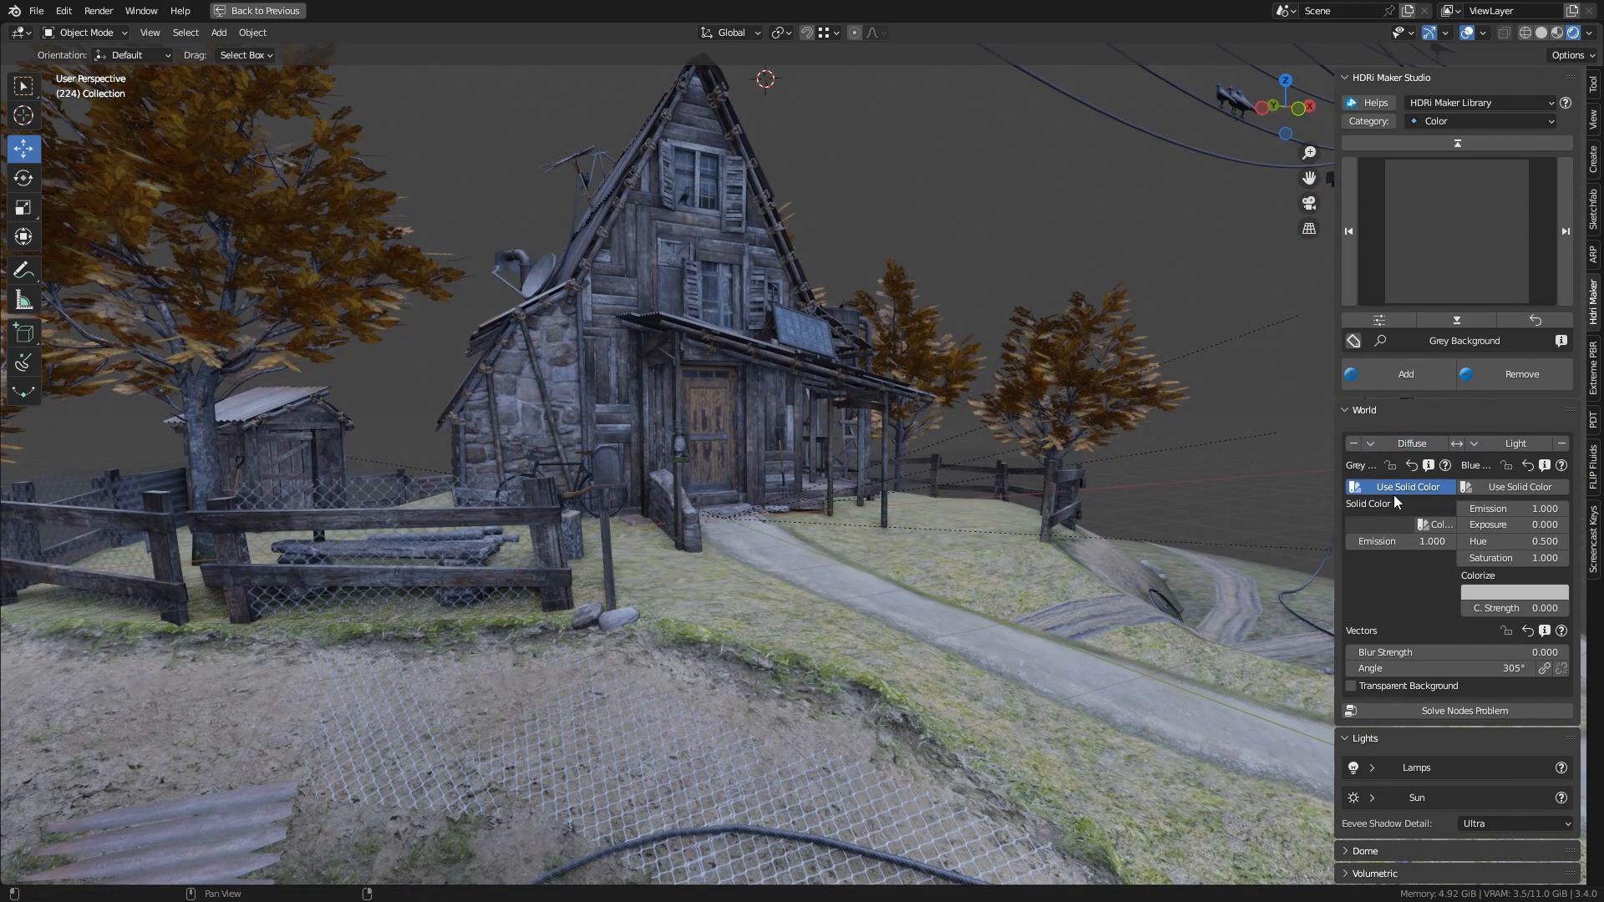
click(1437, 523)
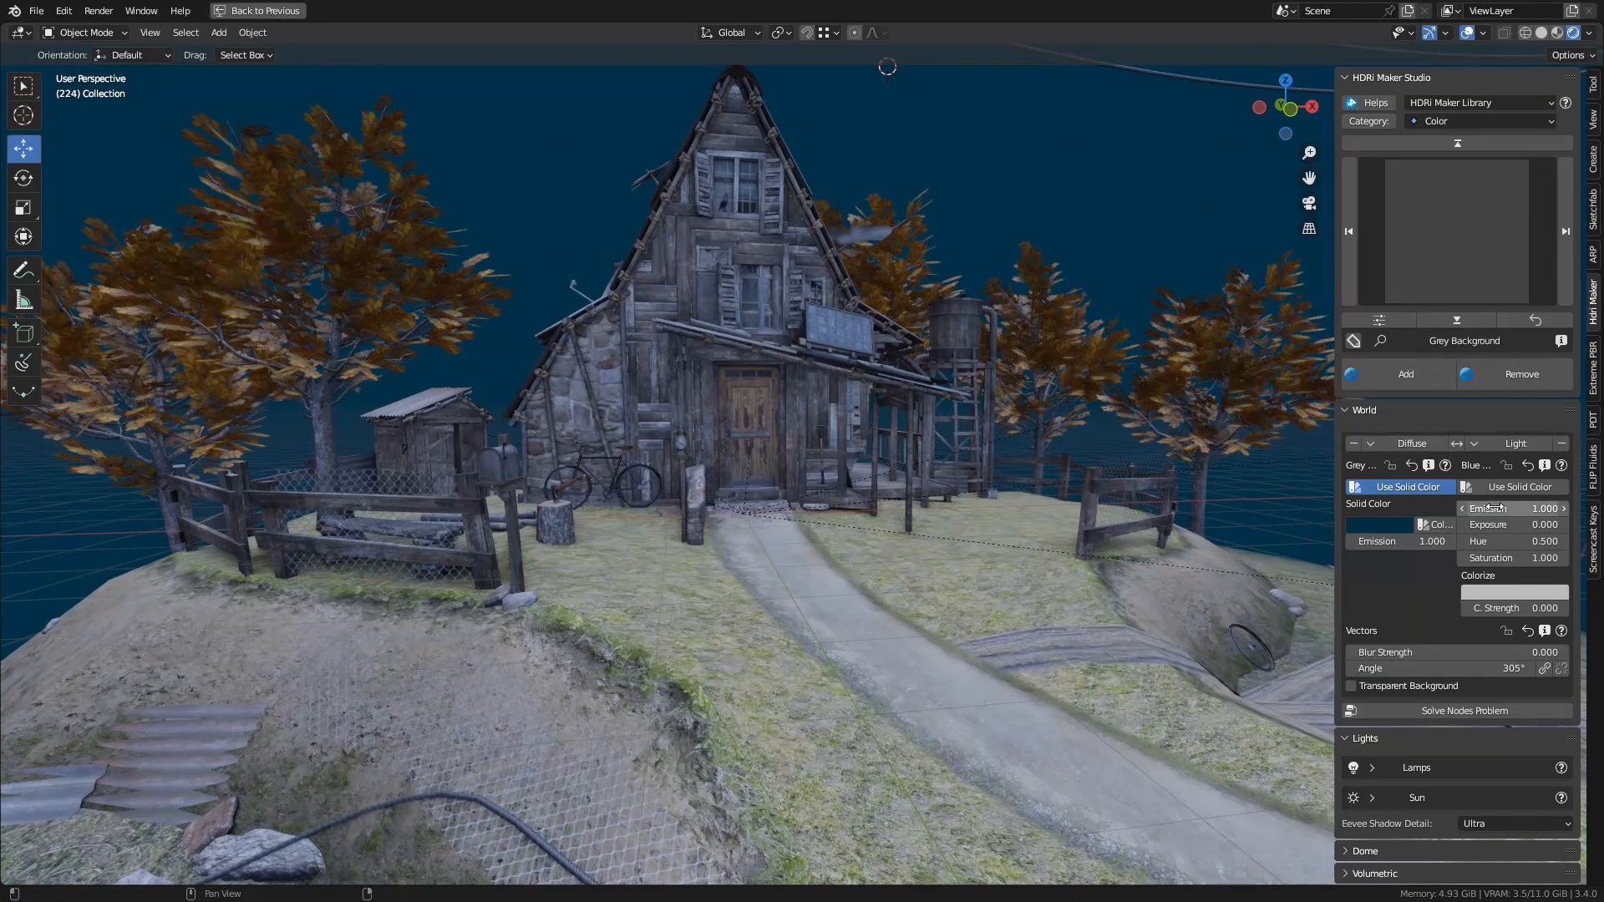
click(1559, 508)
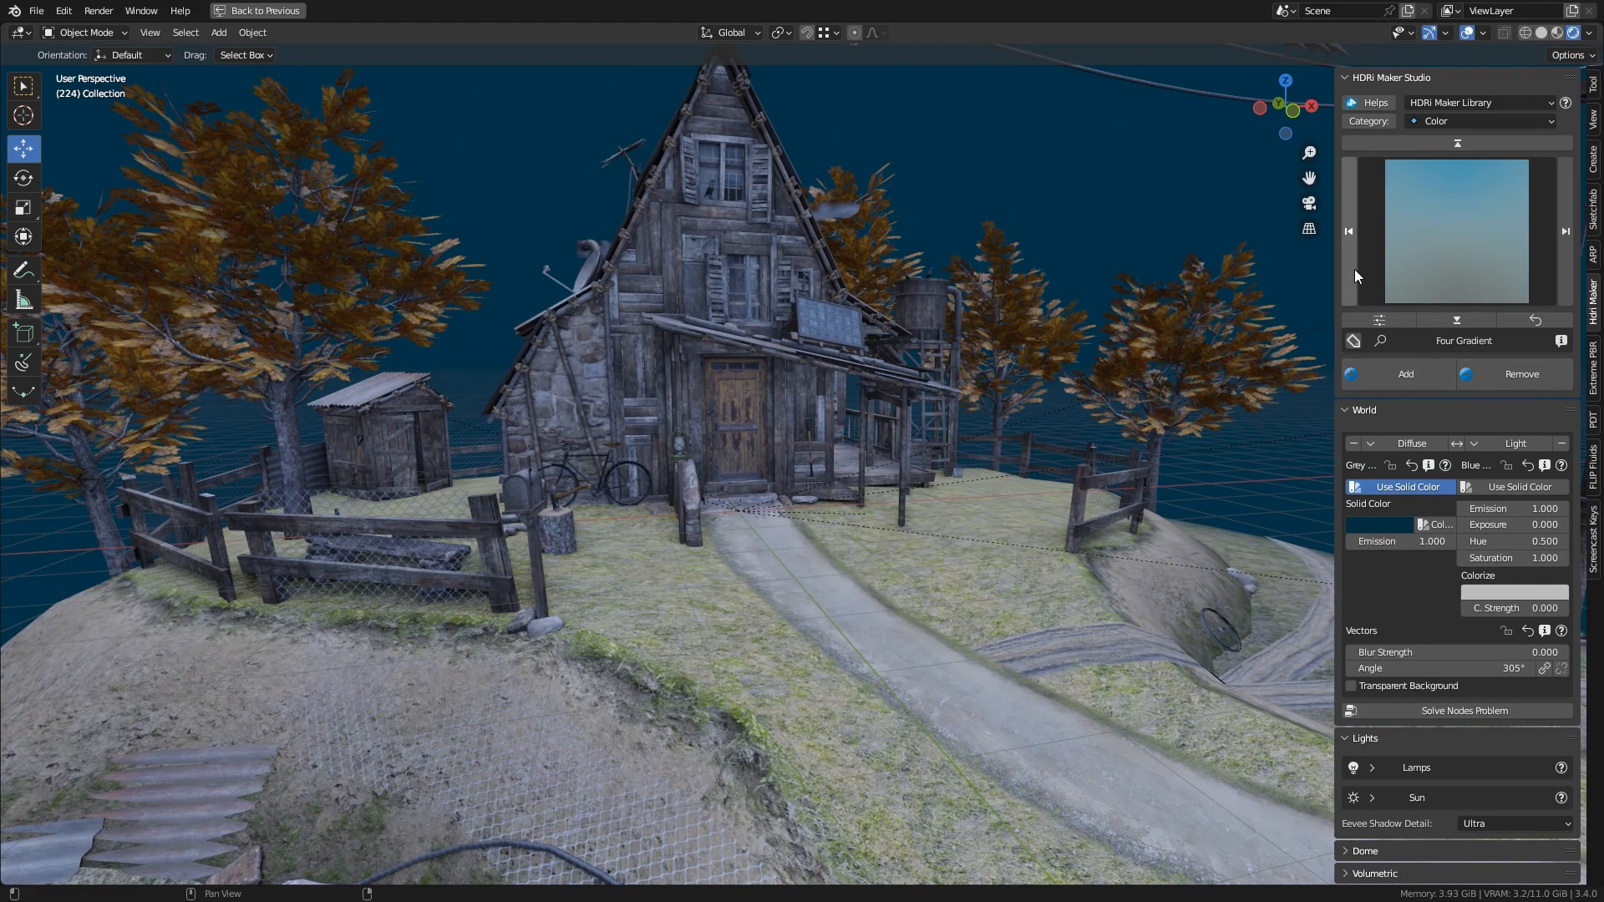
click(1402, 486)
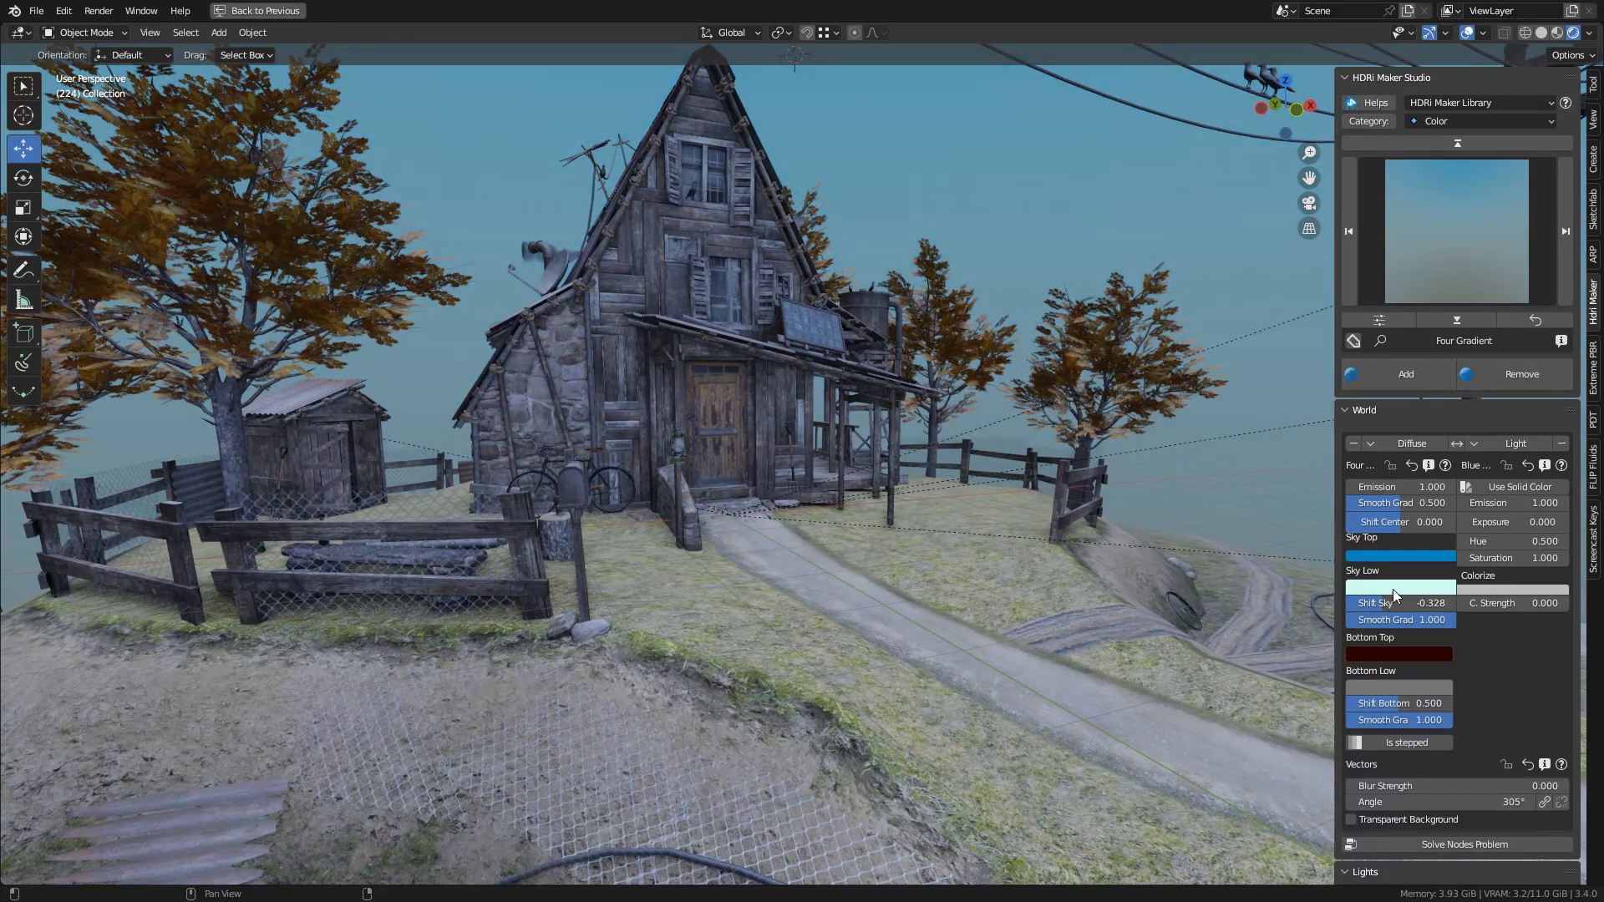
Step: Shift the Four Gradient sky, set Sky Low to pink and pick Cave Wall for lighting
click(1398, 586)
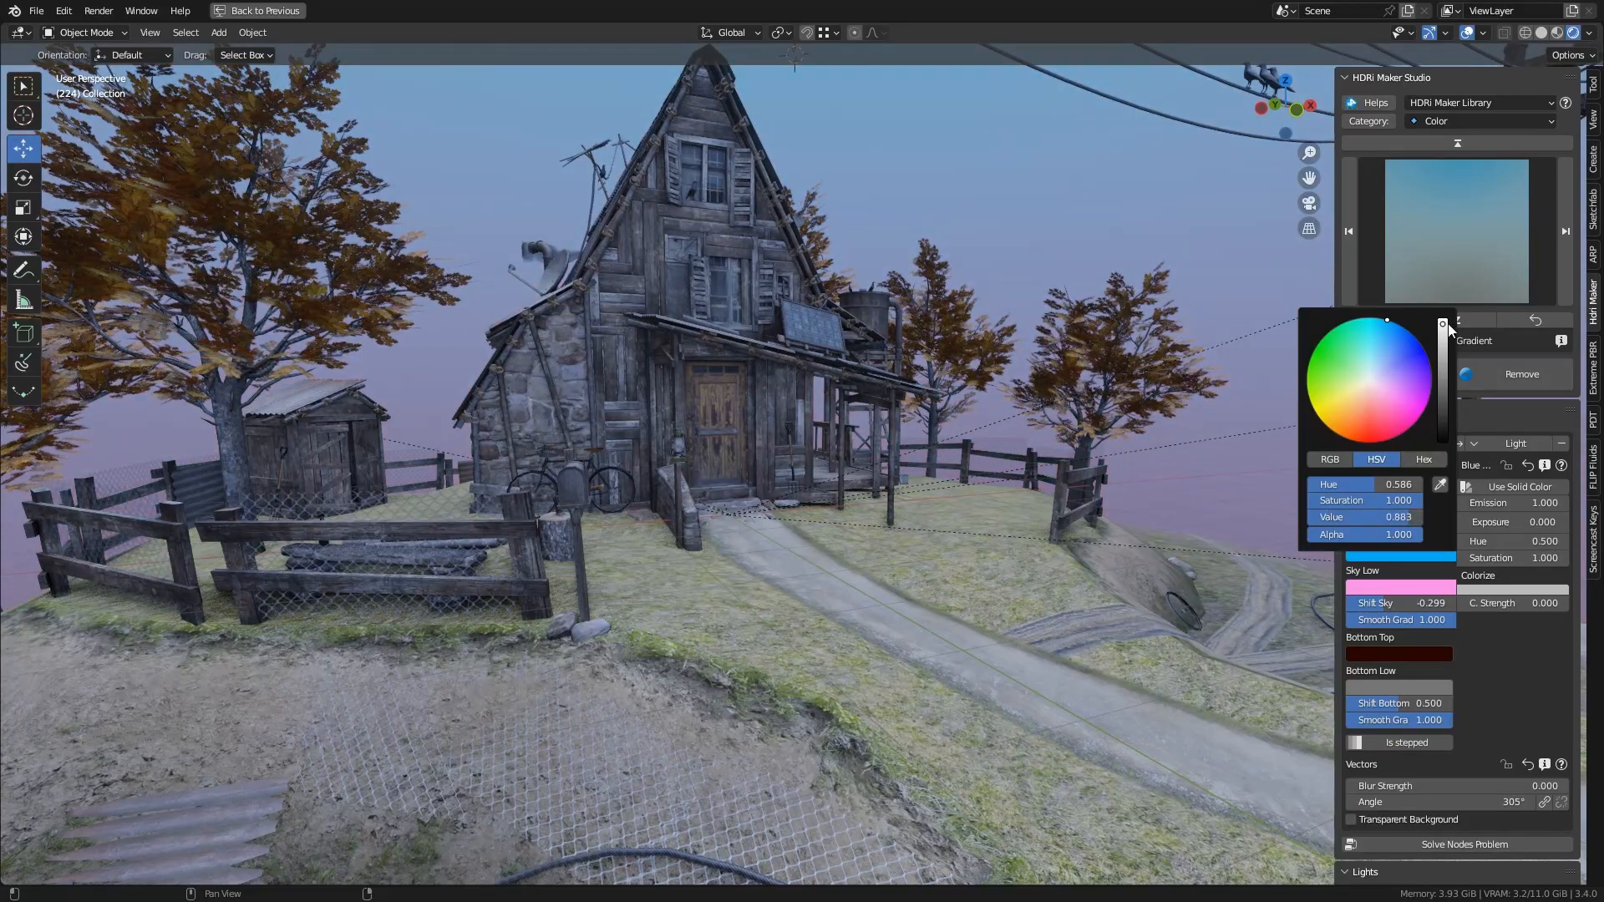
click(1456, 341)
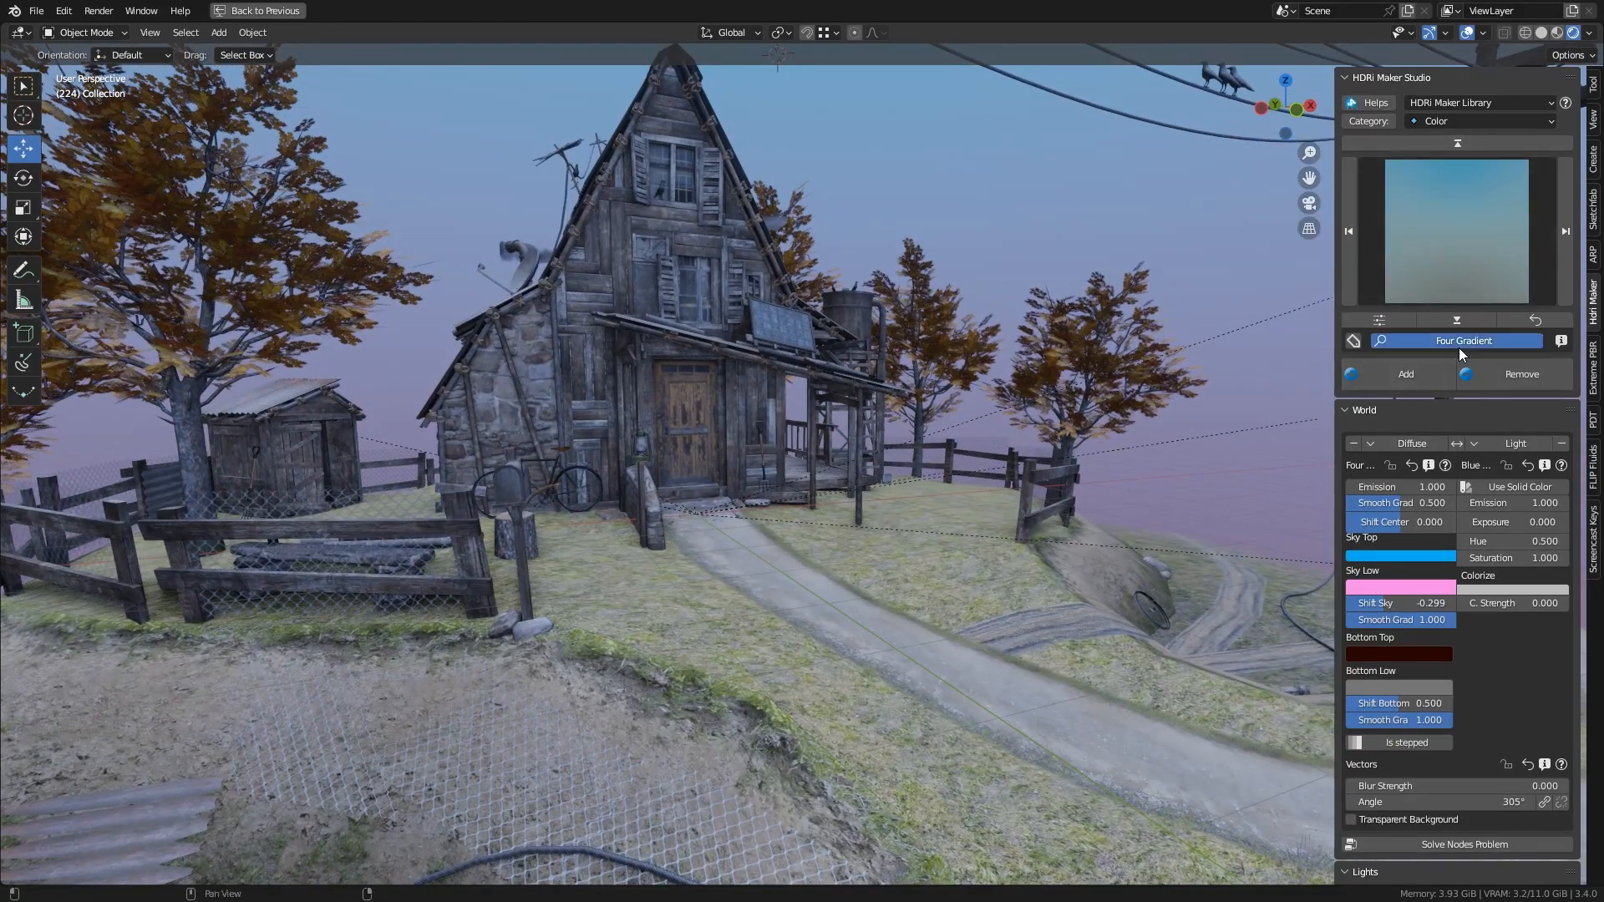
click(1456, 341)
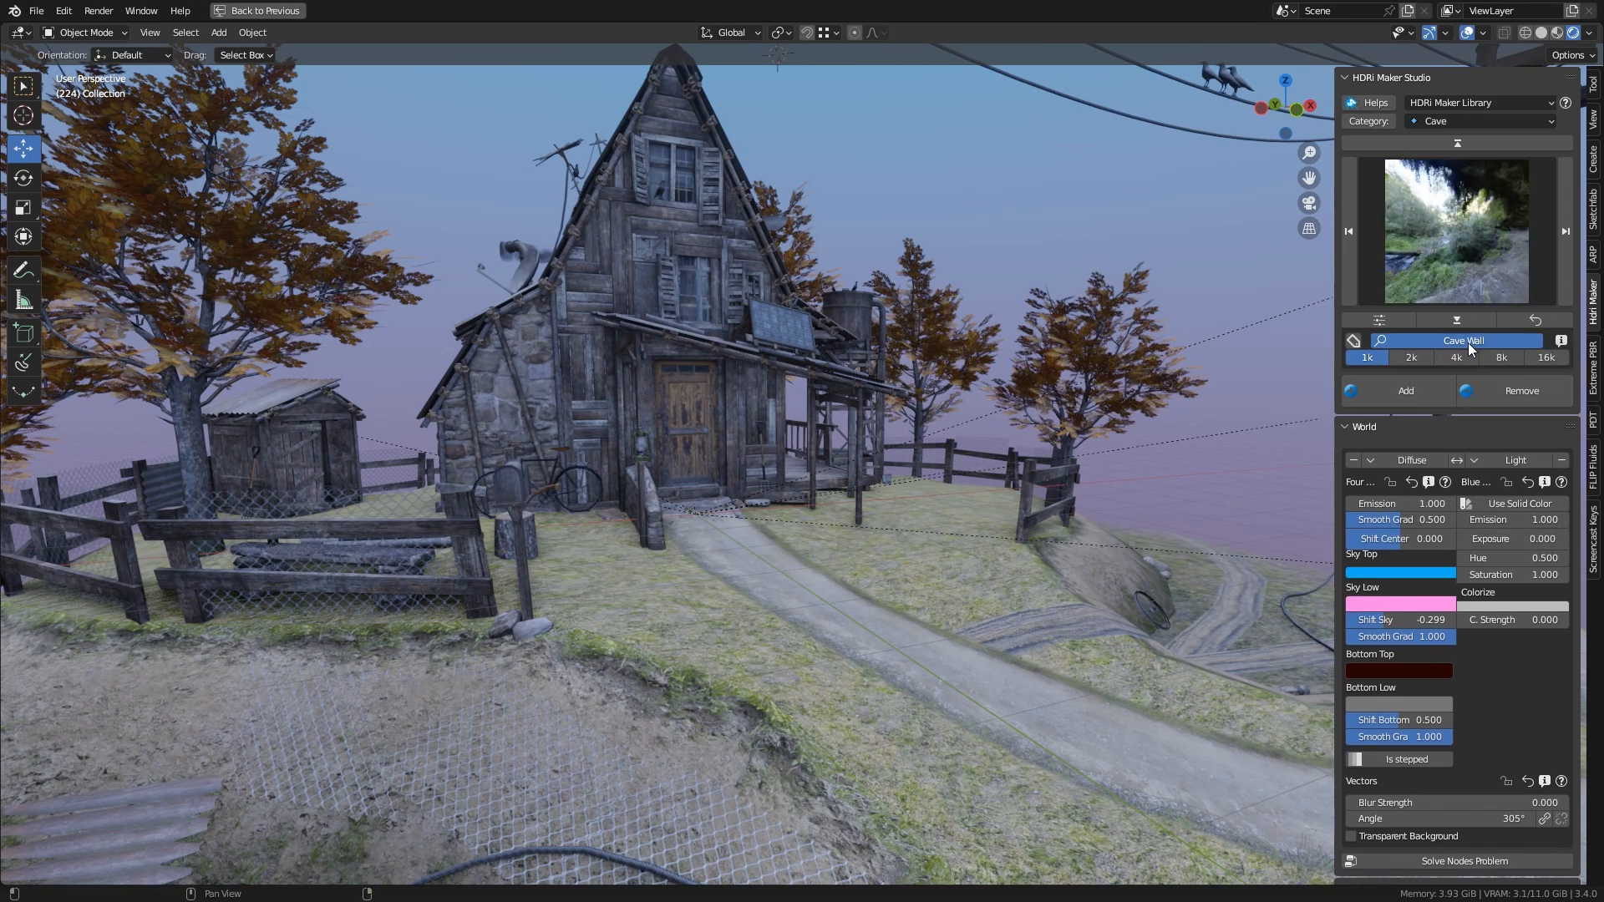
Step: Add Cave Wall to the Light side and change the render engine in Render Properties
click(1500, 357)
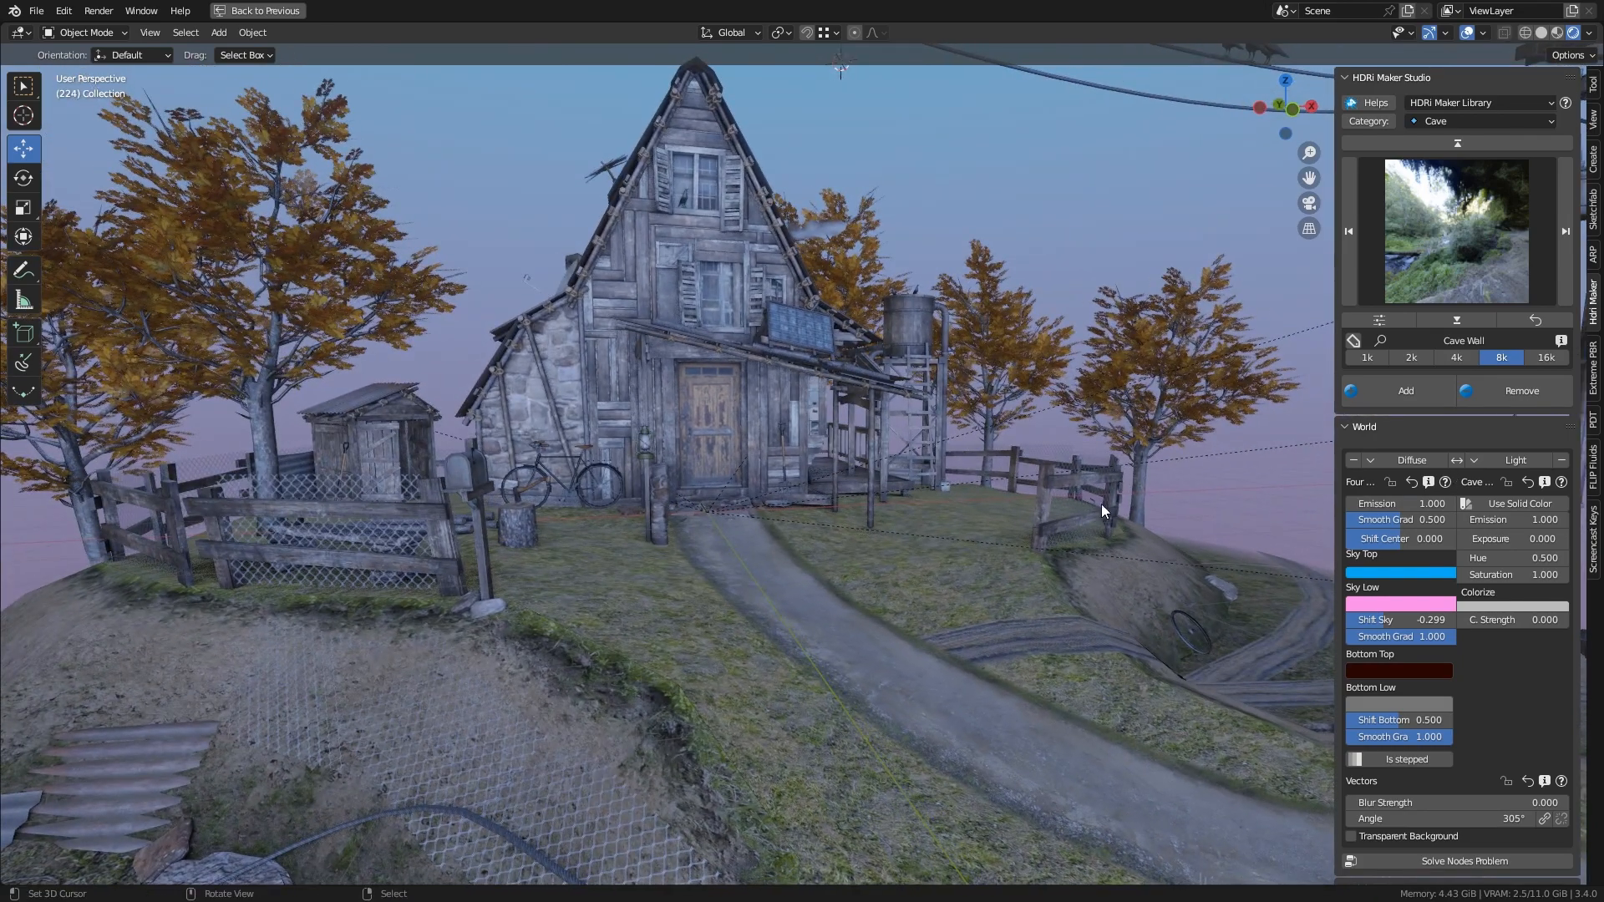
click(258, 10)
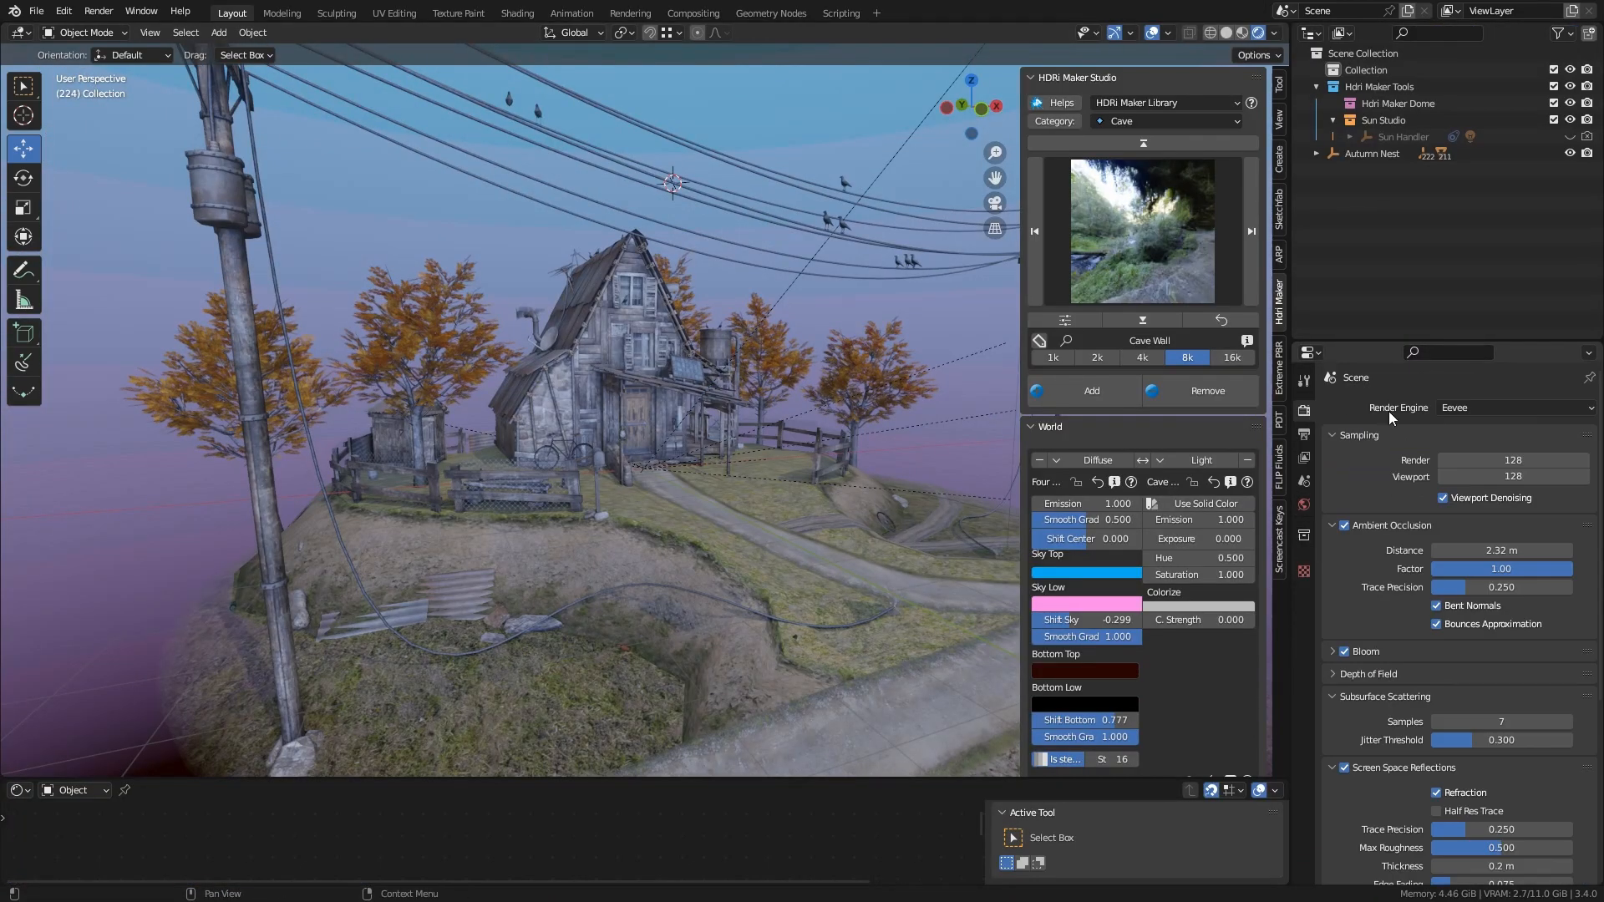
click(1513, 408)
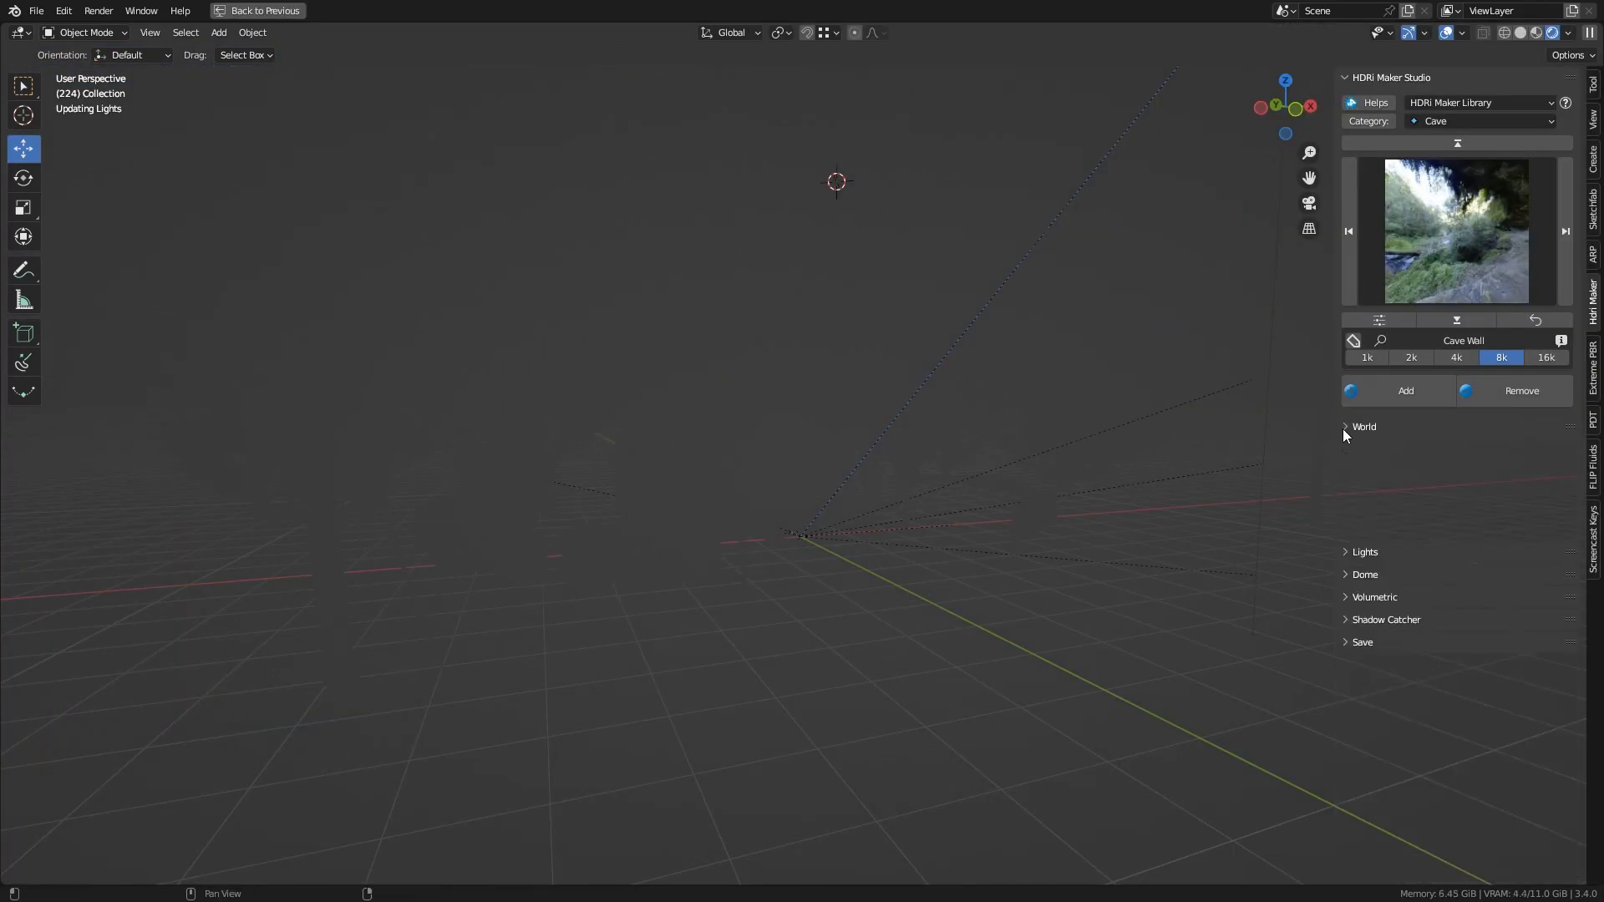
Step: Toggle the sun light options and set viewport shading to Rendered
click(1365, 449)
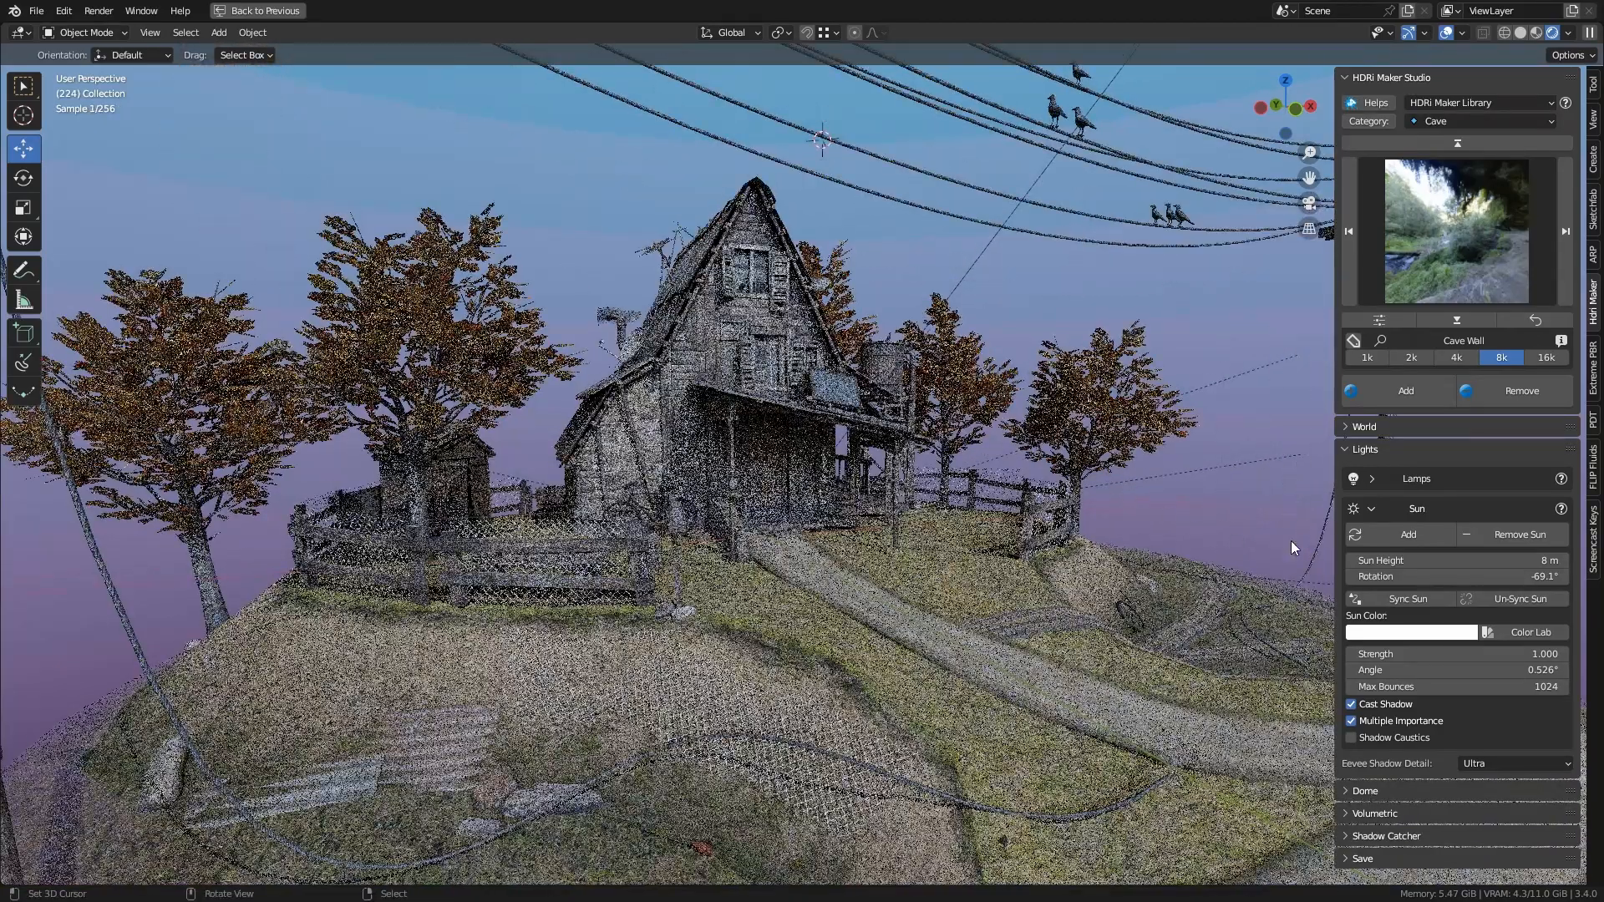
click(1368, 508)
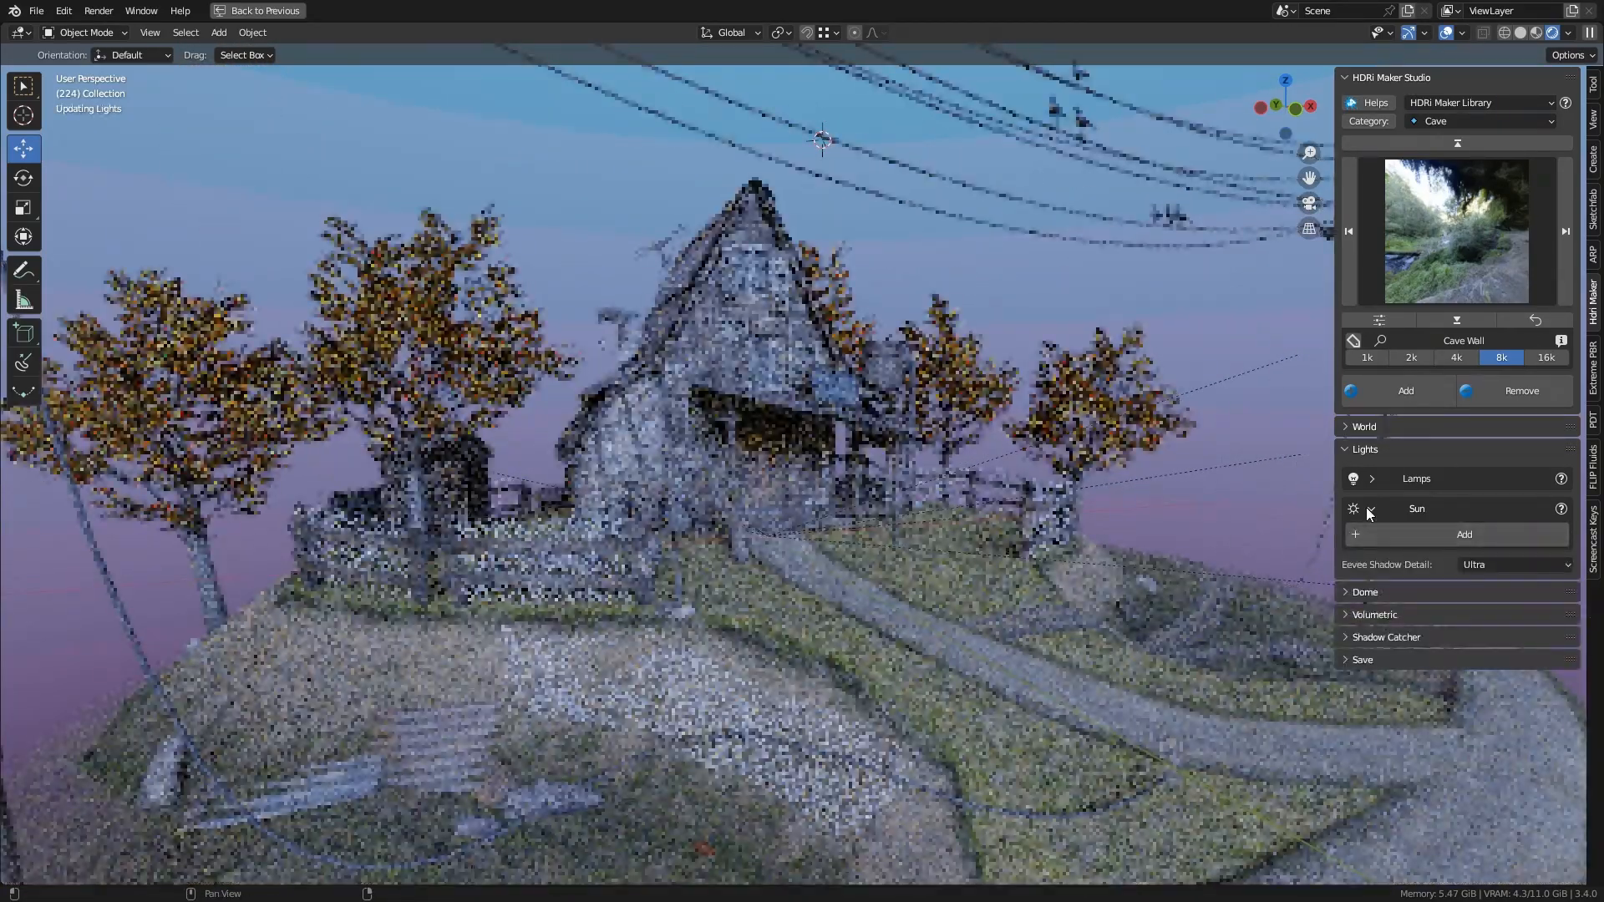
click(1364, 426)
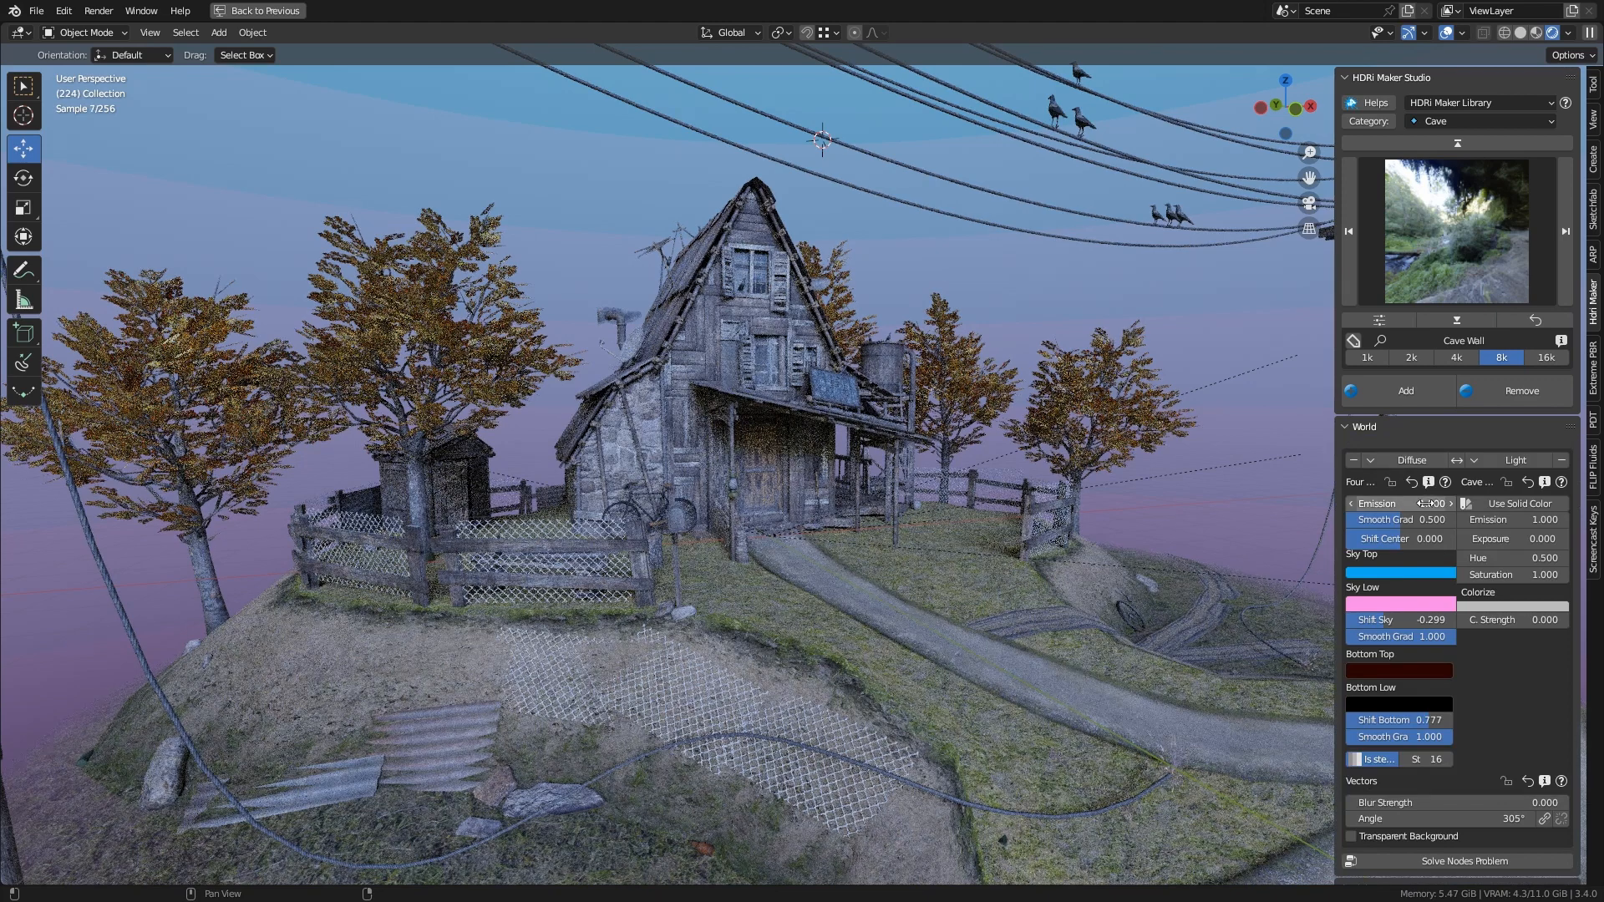
Step: Remove the diffuse/light split so only the Cave Wall HDRI surrounds the cabin
click(1401, 503)
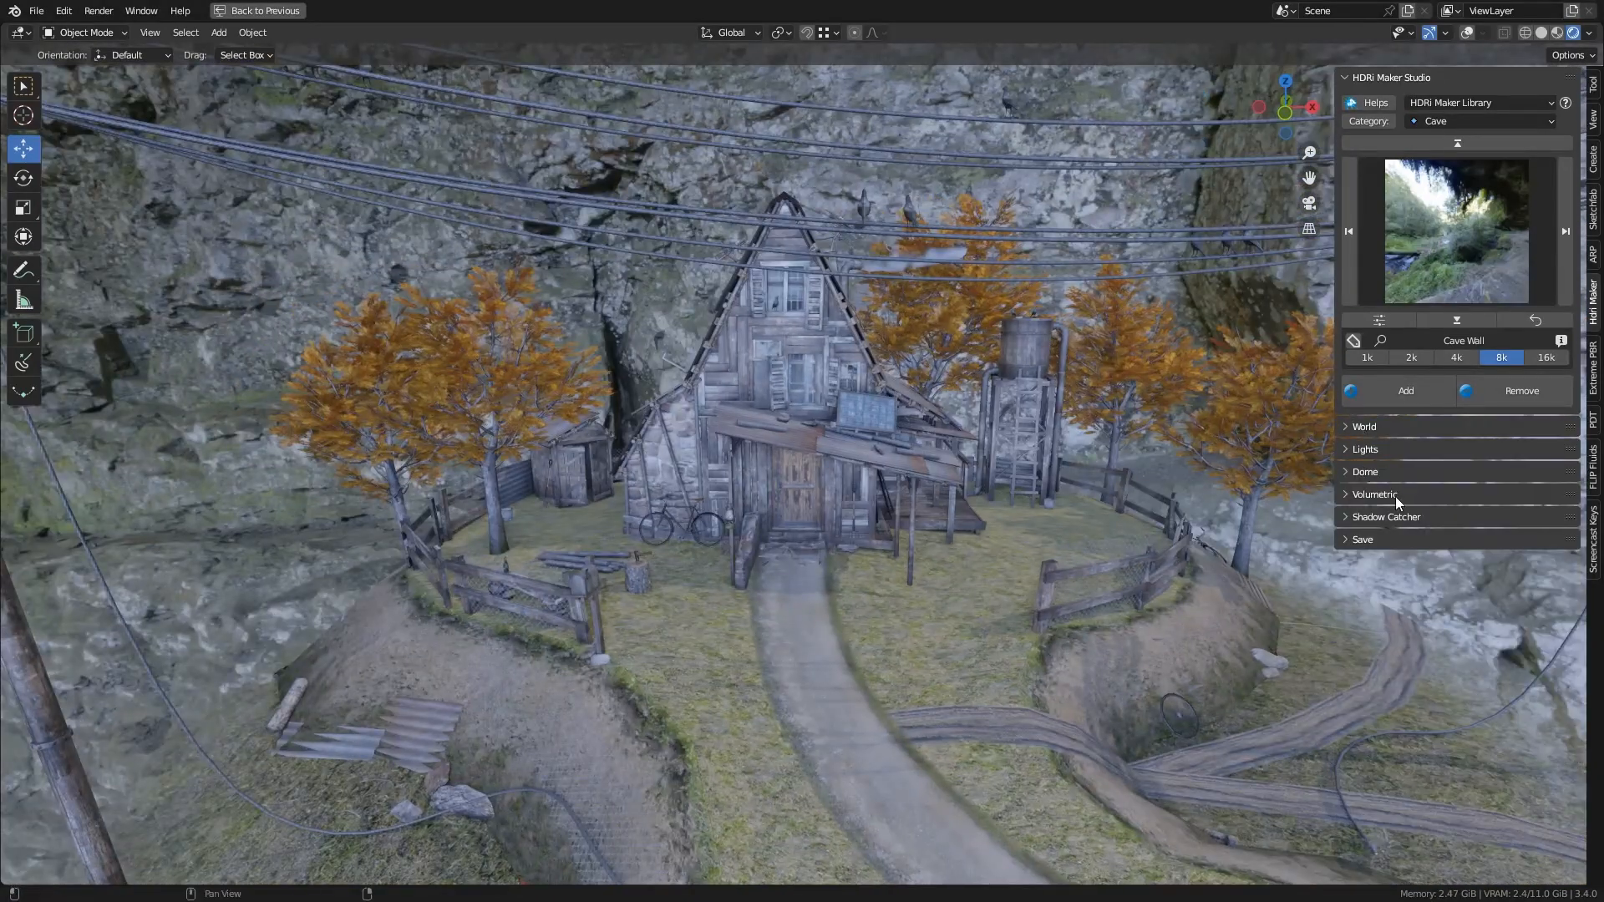
Step: Set Dome Type to Dome and add the dome around the cabin scene
click(1365, 471)
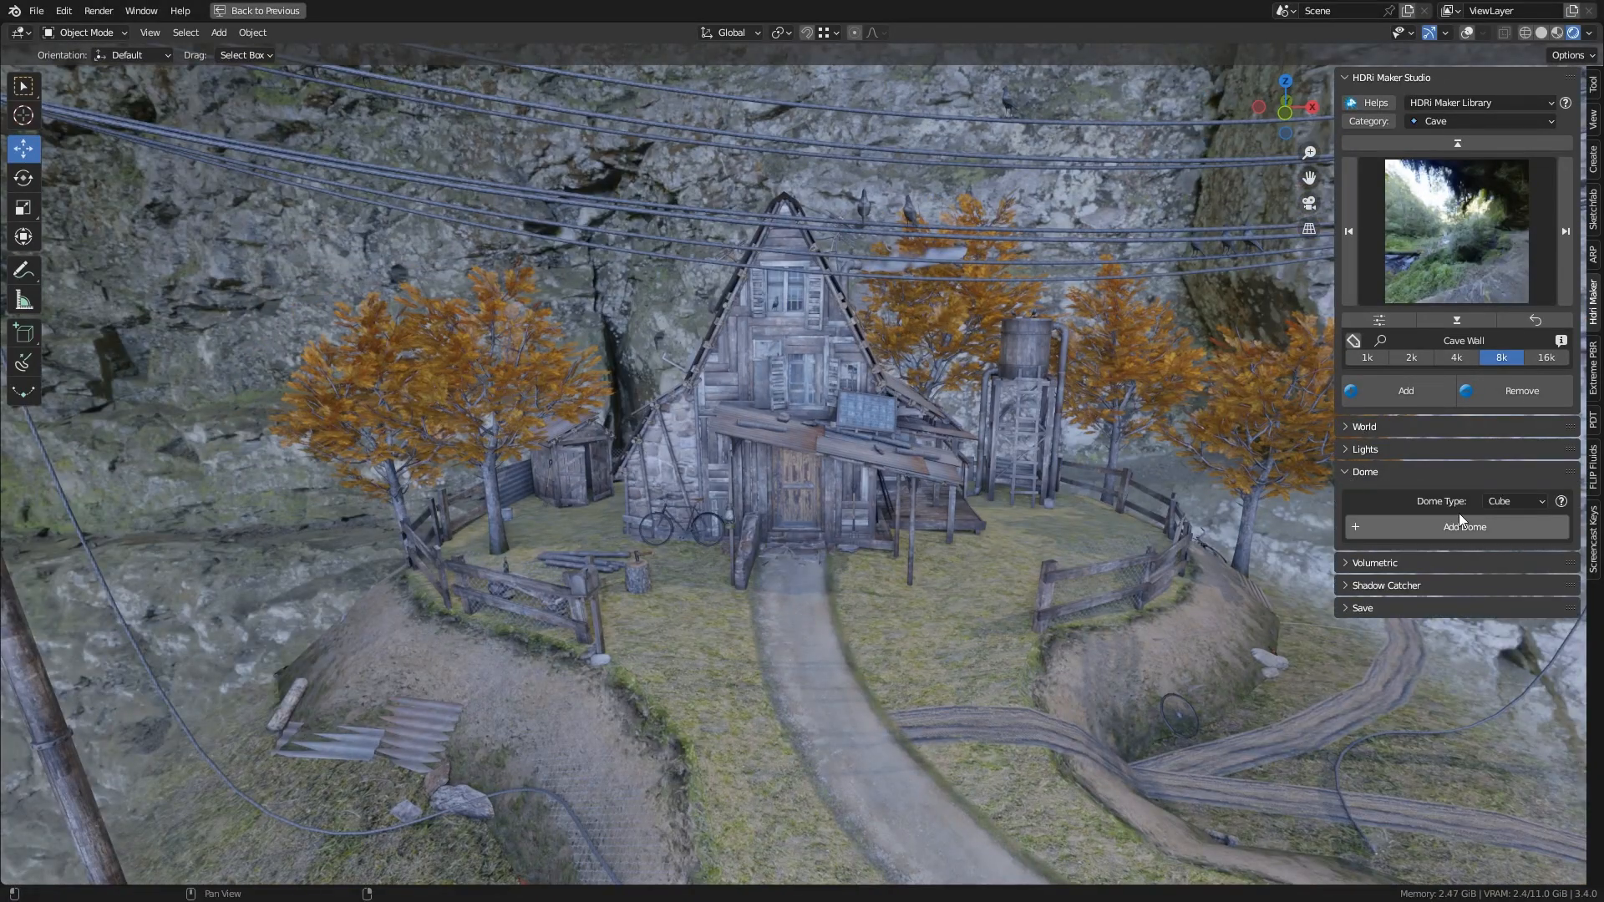
click(1515, 499)
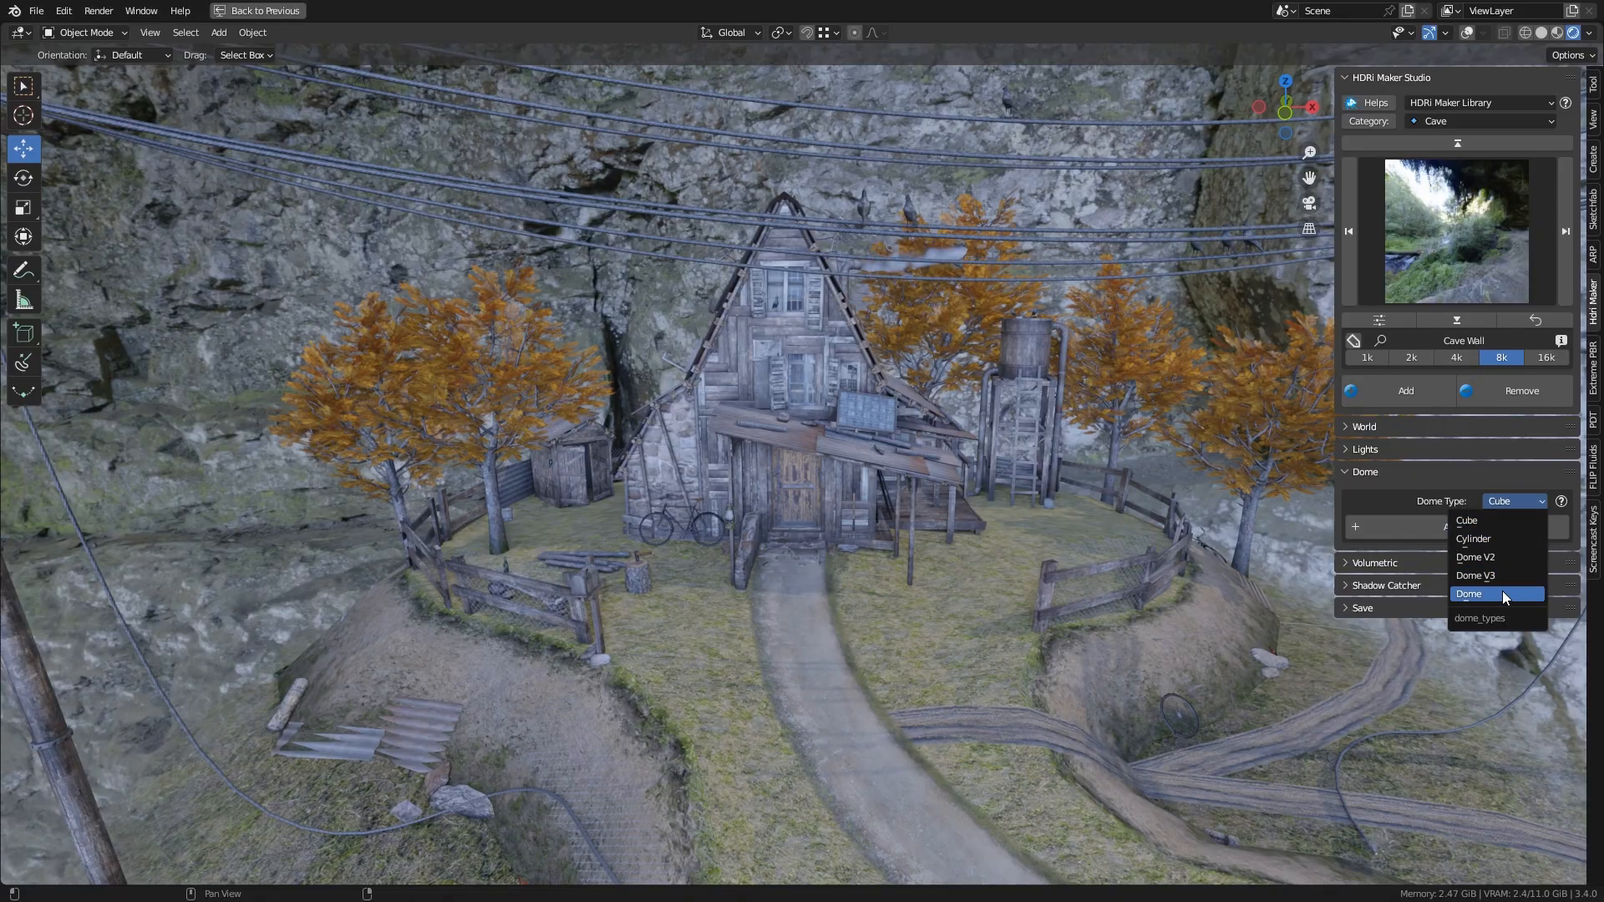
click(1467, 595)
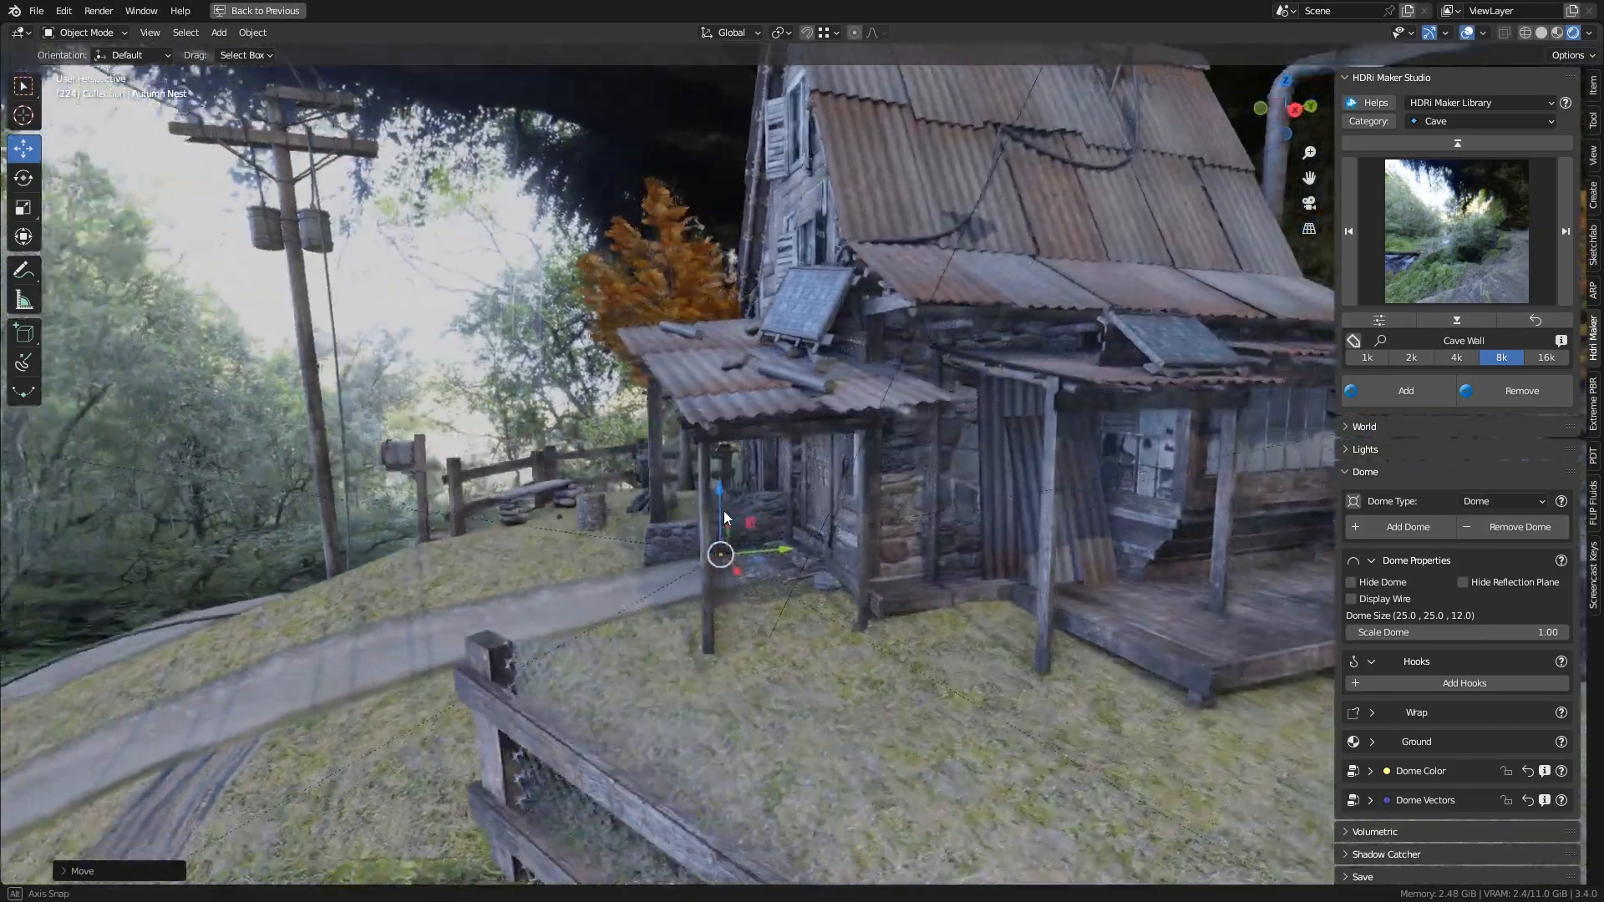